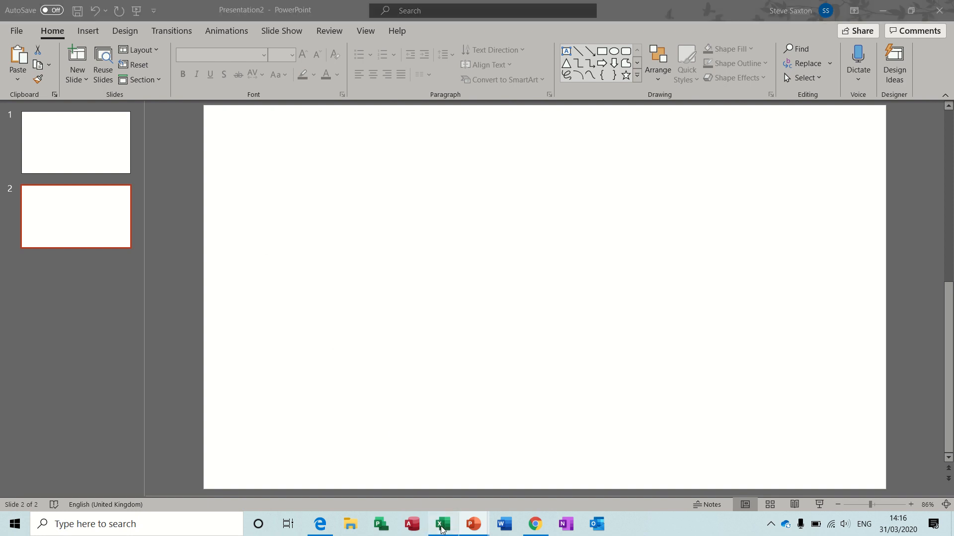
Paste the Waterloo casualties range A2:F6 onto slide 2 as a plain table, then return to Excel.
{"action": "left_click", "coordinate": [441, 524]}
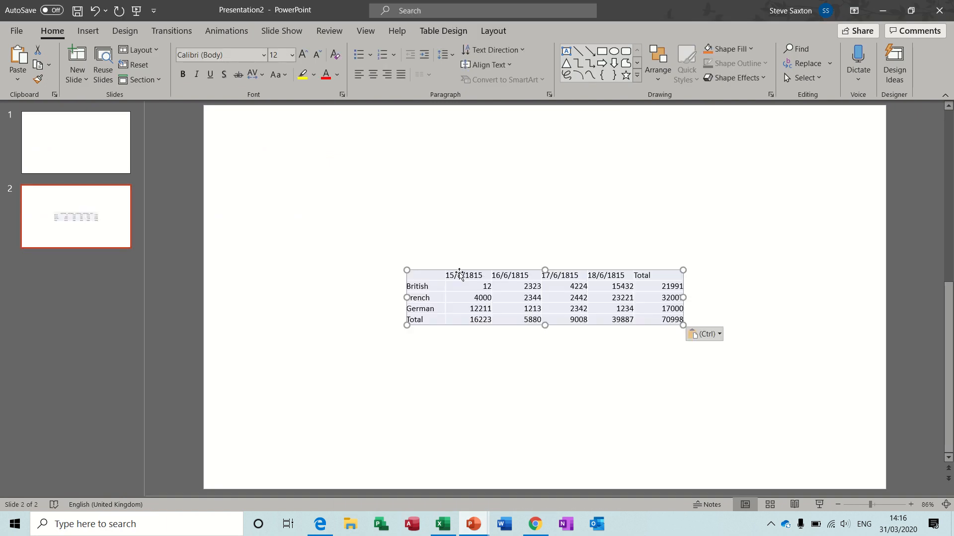
{"action": "left_click", "coordinate": [893, 60]}
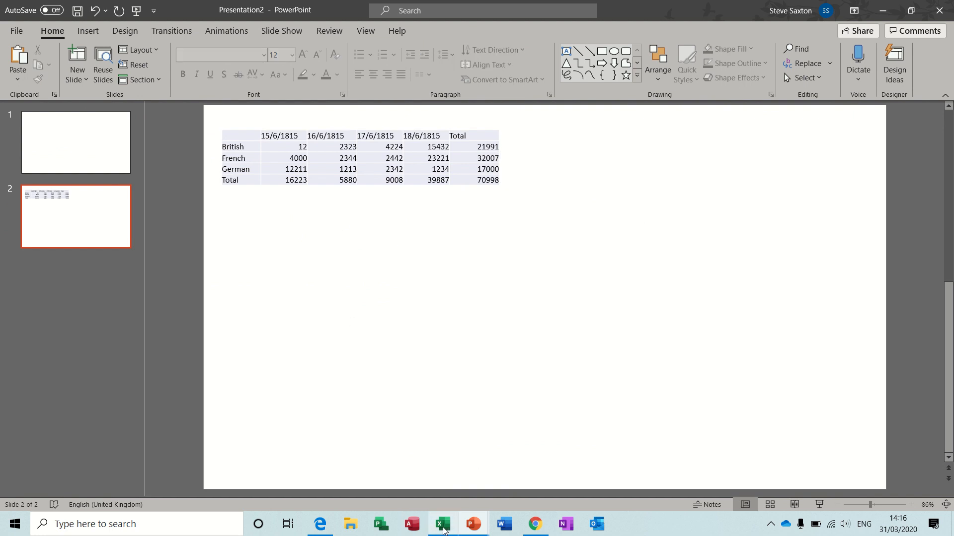
{"action": "left_click", "coordinate": [441, 523]}
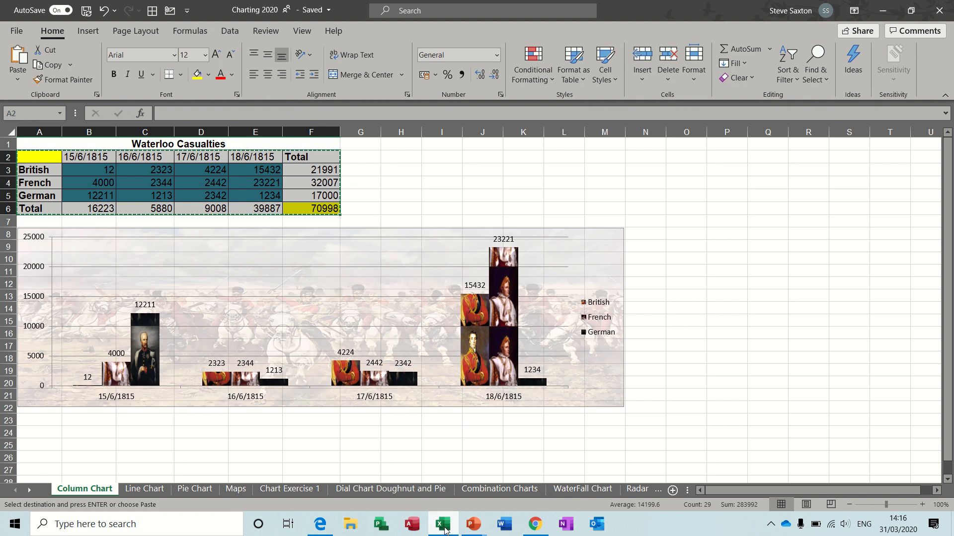
Paste the casualties table as a linked Microsoft Excel Worksheet Object beside the plain table.
{"action": "left_click", "coordinate": [473, 524]}
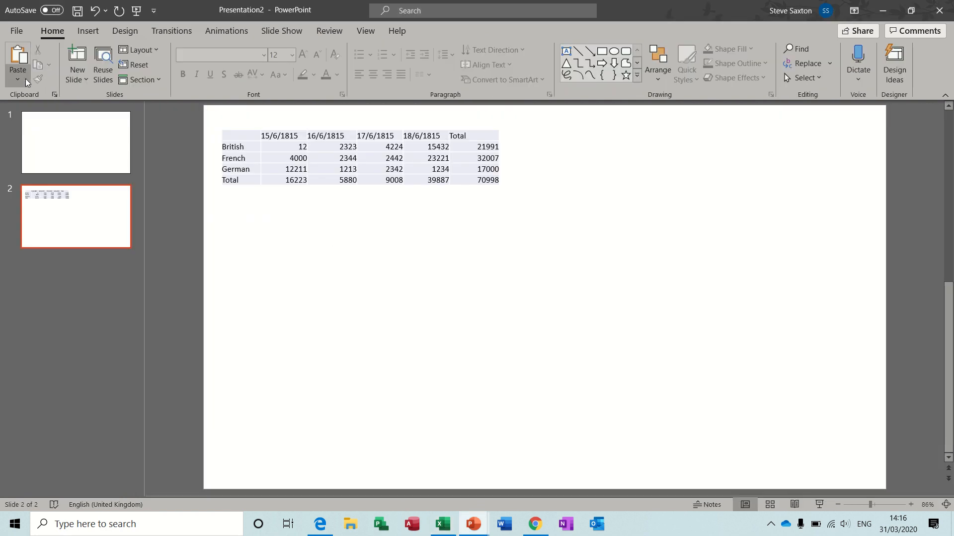
{"action": "left_click", "coordinate": [17, 80]}
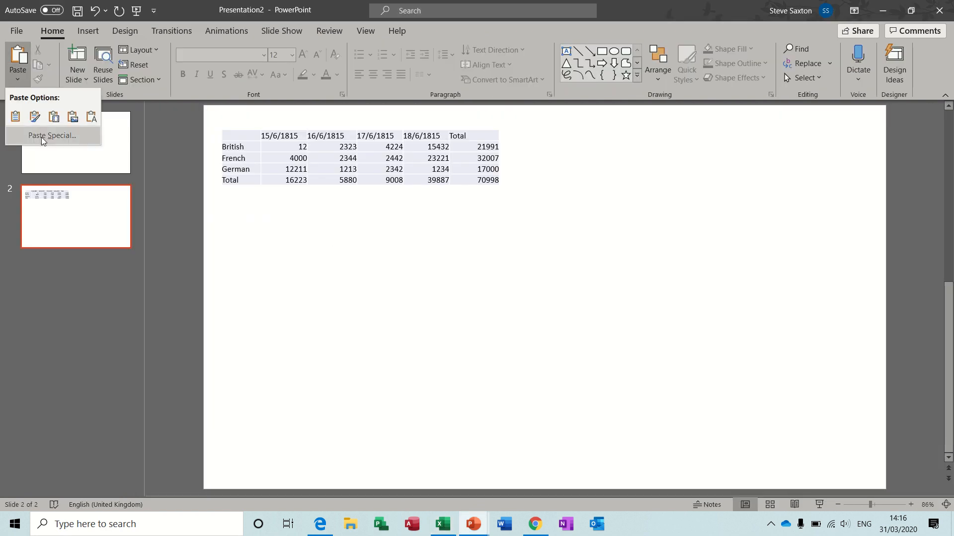
{"action": "left_click", "coordinate": [51, 135]}
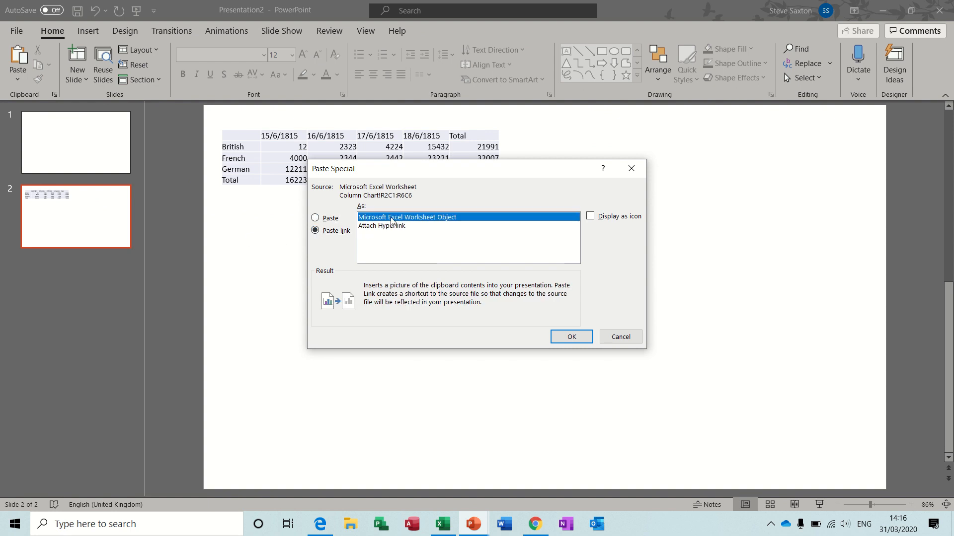
{"action": "mouse_move", "coordinate": [370, 223]}
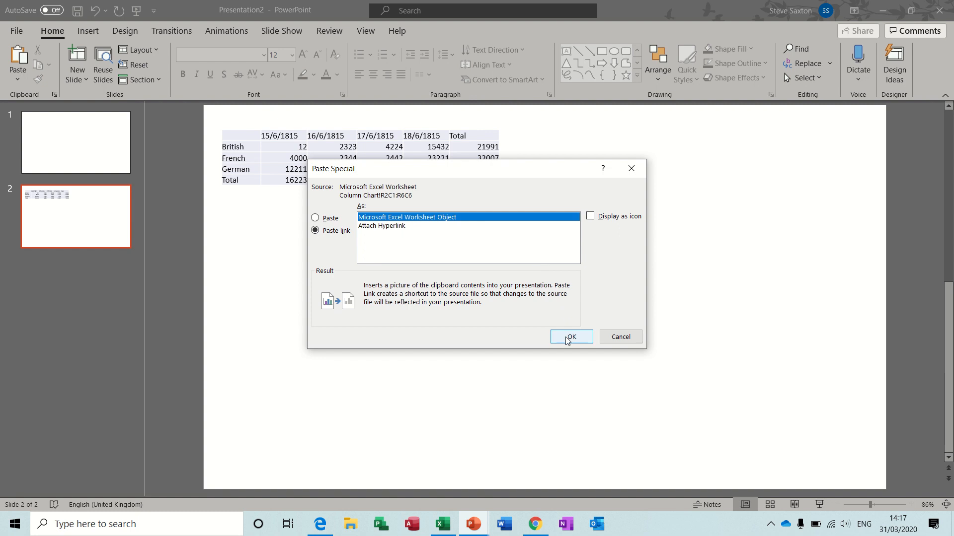
{"action": "left_click", "coordinate": [571, 336]}
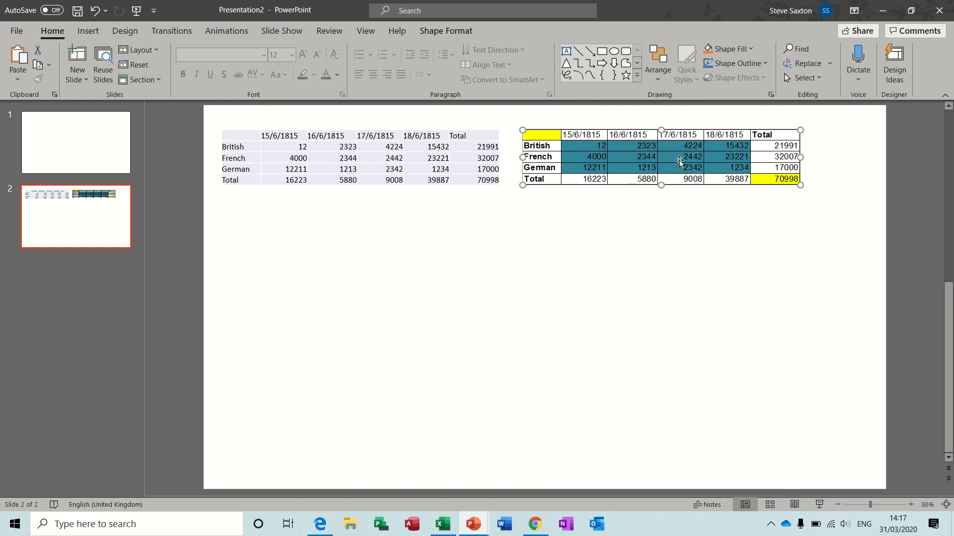
{"action": "mouse_move", "coordinate": [486, 346]}
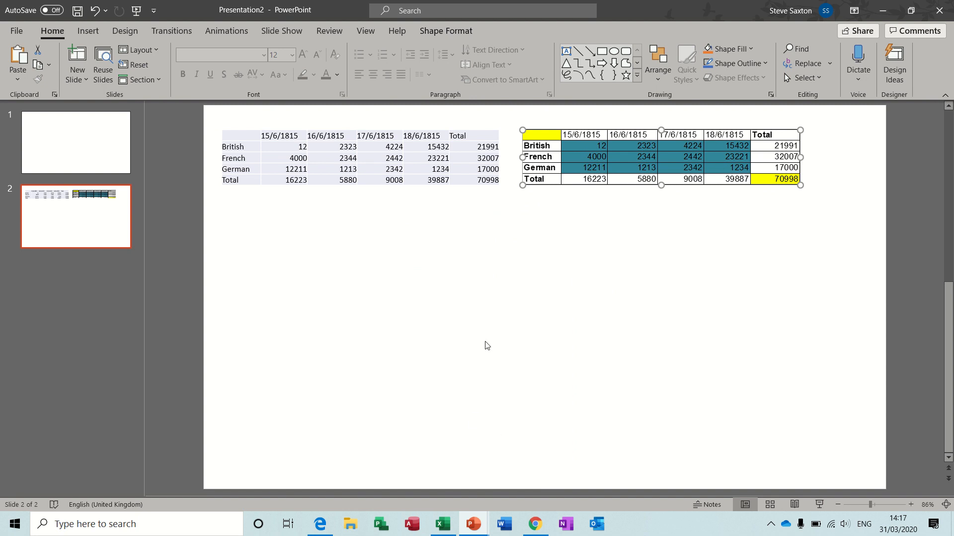
{"action": "mouse_move", "coordinate": [565, 204]}
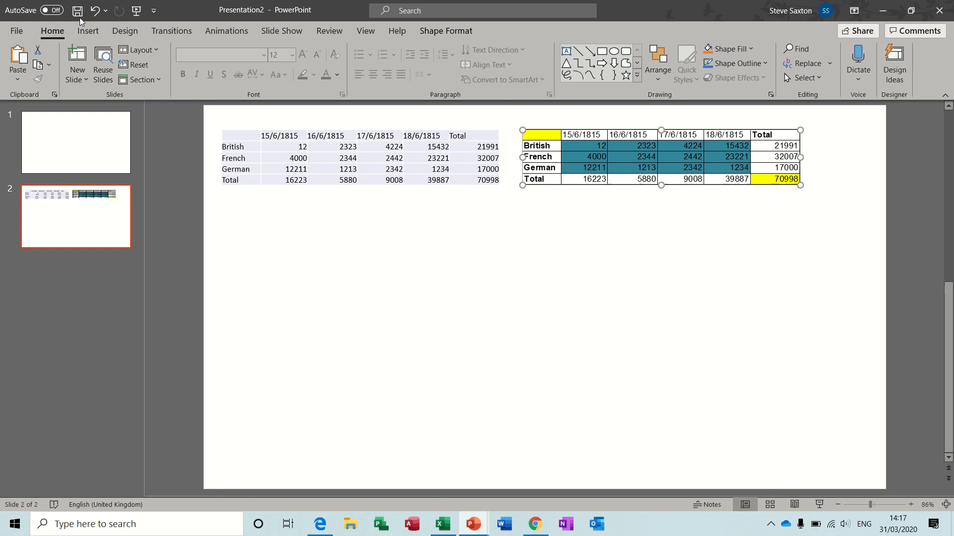
Save the presentation to OneDrive under the name 'embedded'.
{"action": "left_click", "coordinate": [77, 11]}
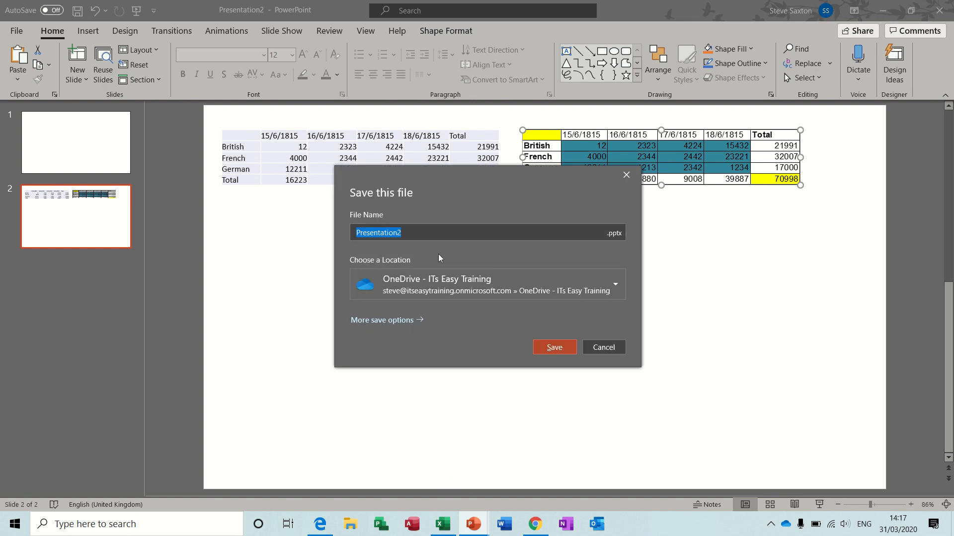
{"action": "type", "text": "emb"}
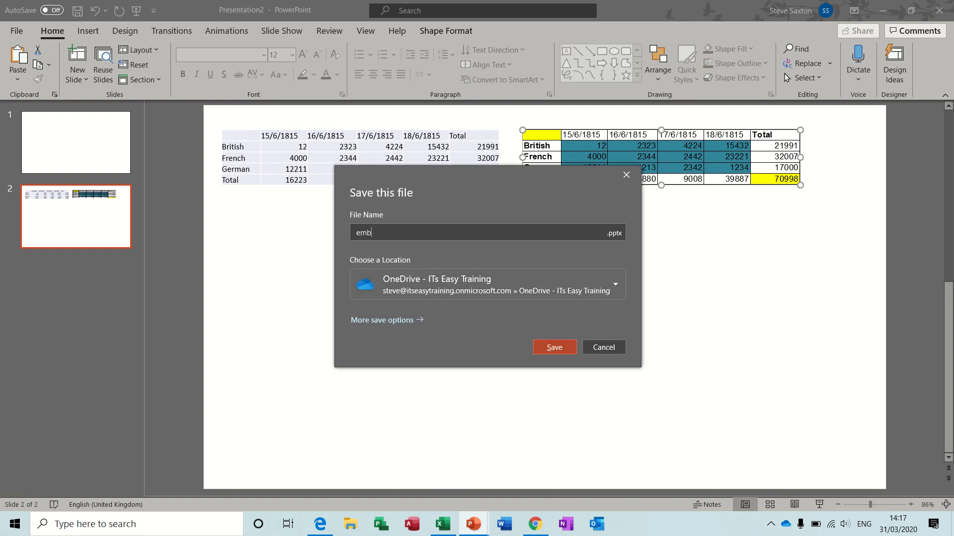
{"action": "type", "text": "edded"}
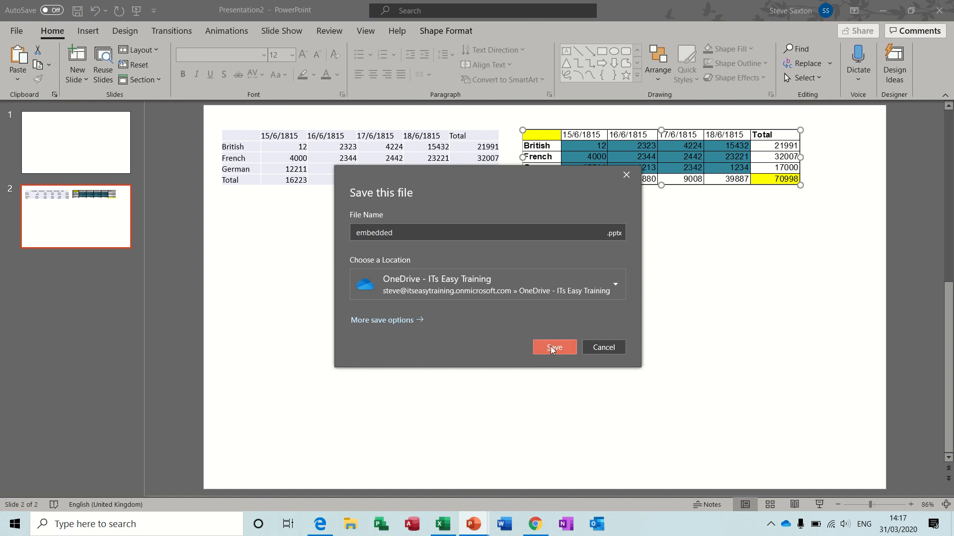
{"action": "left_click", "coordinate": [553, 348]}
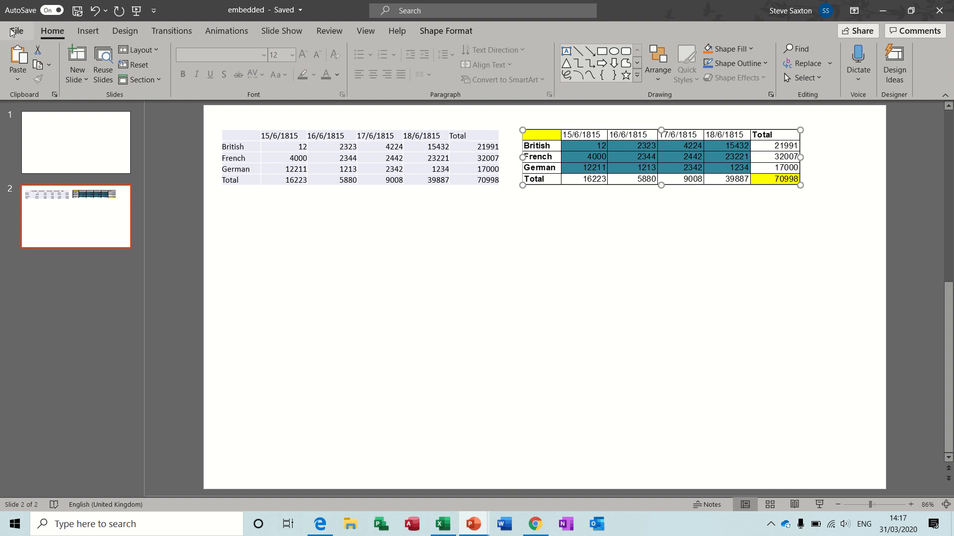
{"action": "left_click", "coordinate": [15, 31]}
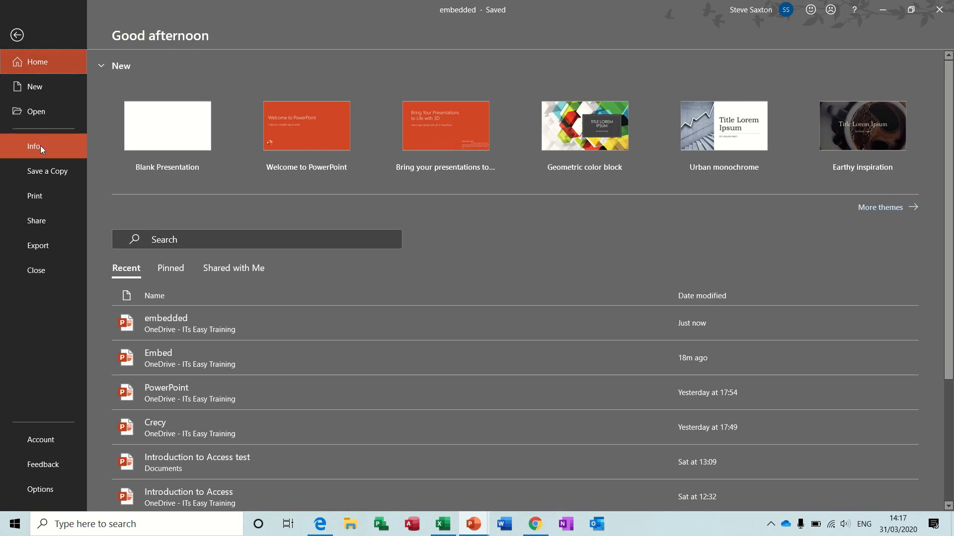
{"action": "left_click", "coordinate": [34, 146]}
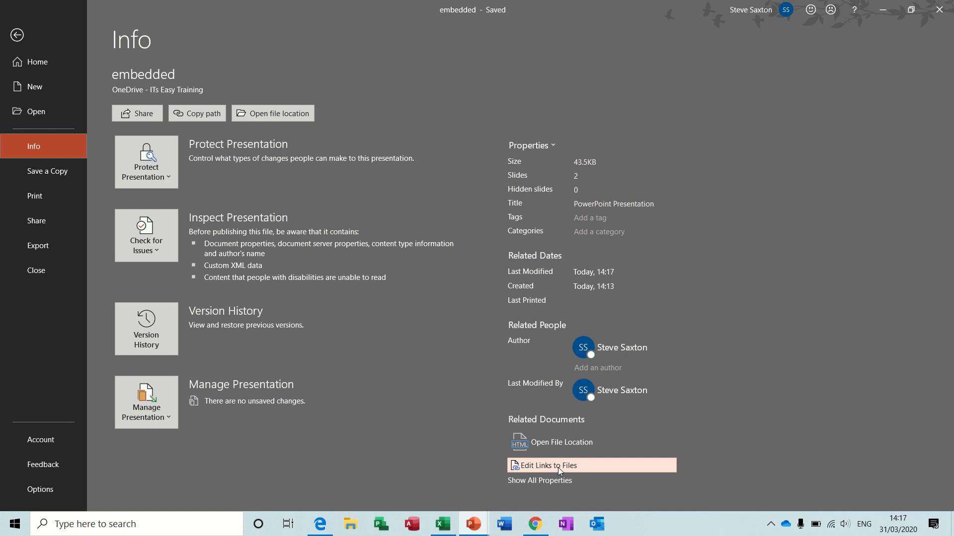
{"action": "mouse_move", "coordinate": [554, 465]}
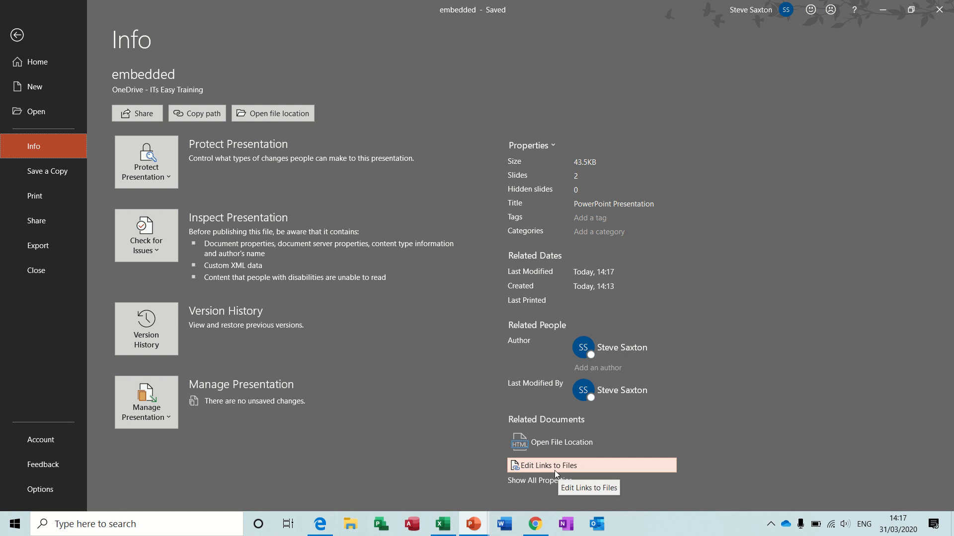
{"action": "left_click", "coordinate": [547, 465]}
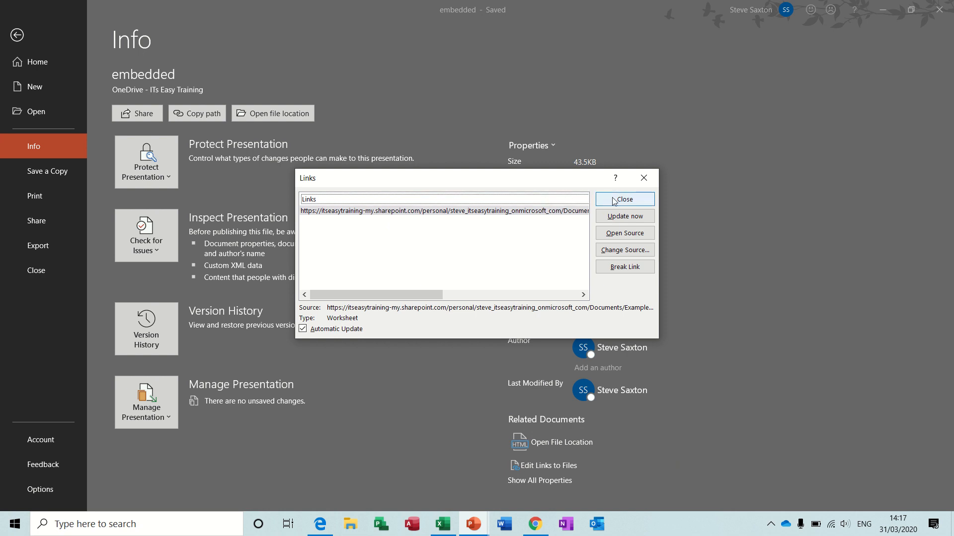
{"action": "left_click", "coordinate": [623, 199]}
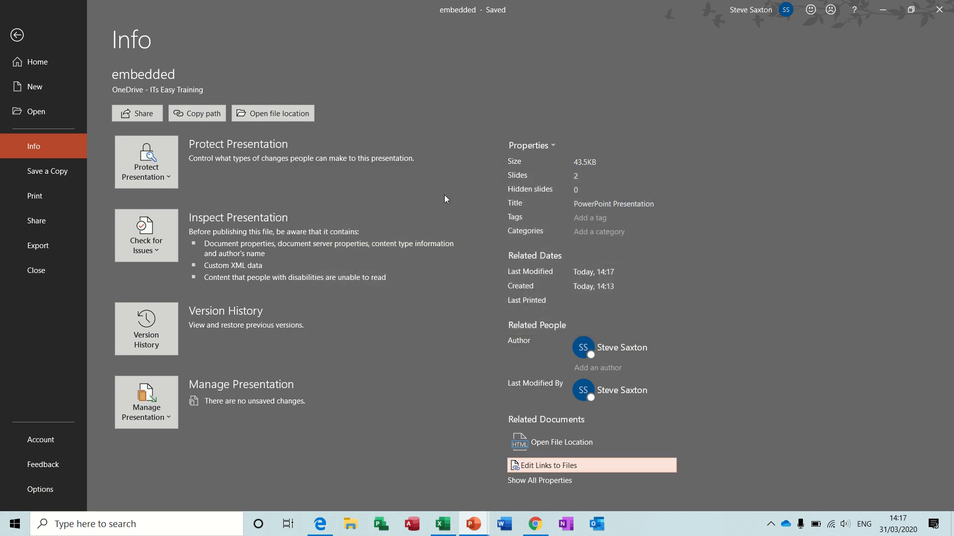
{"action": "left_click", "coordinate": [17, 35]}
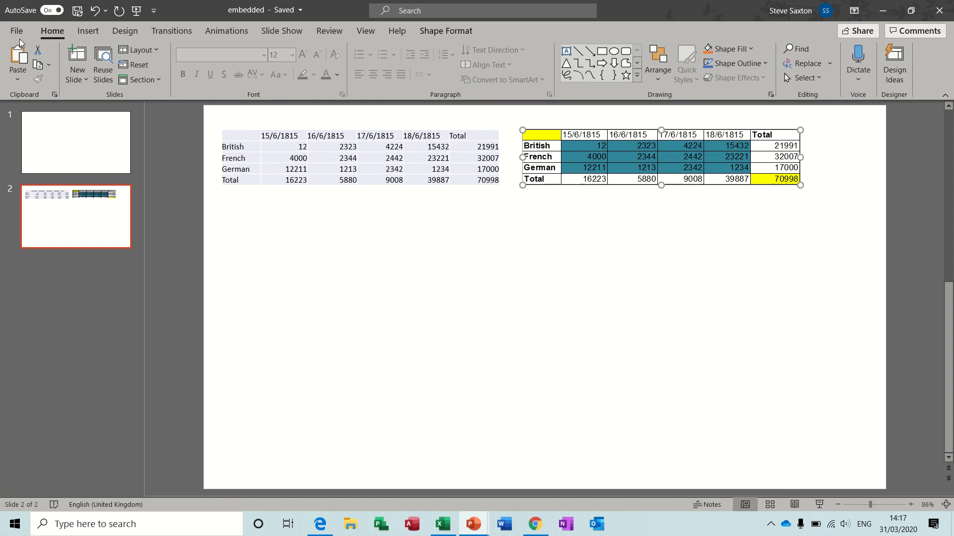
{"action": "left_click", "coordinate": [337, 243]}
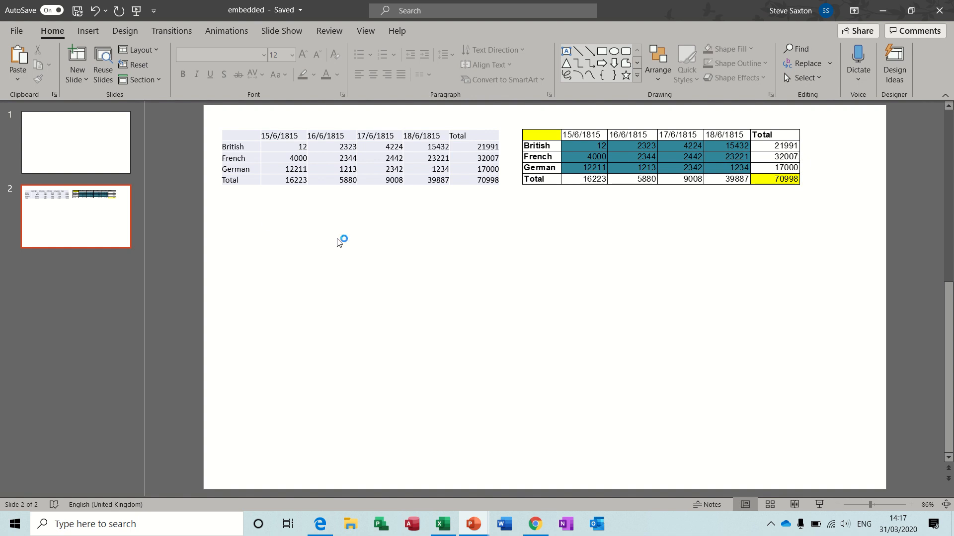
{"action": "mouse_move", "coordinate": [338, 243]}
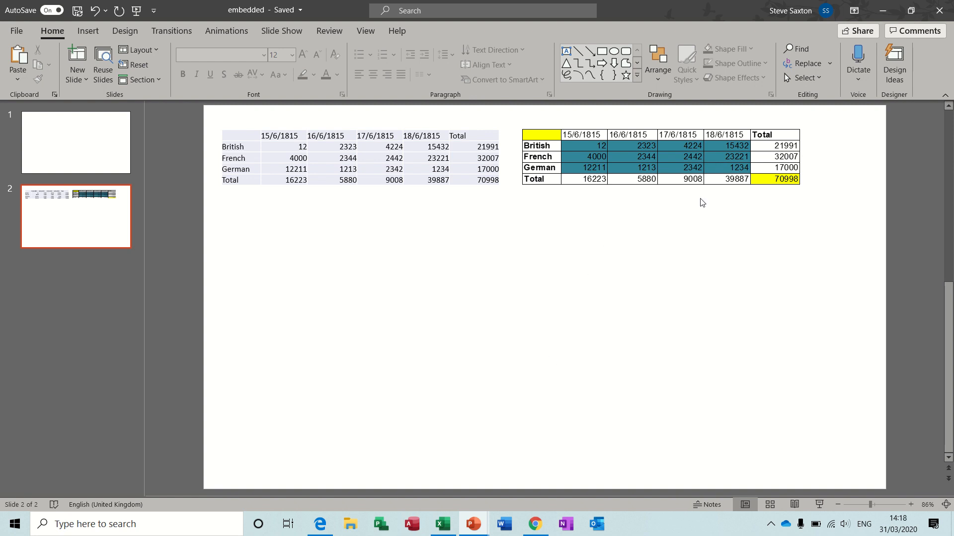
Clear the British figure for 18/6/1815 in Excel so the linked slide table shows it blank.
{"action": "left_click", "coordinate": [443, 523]}
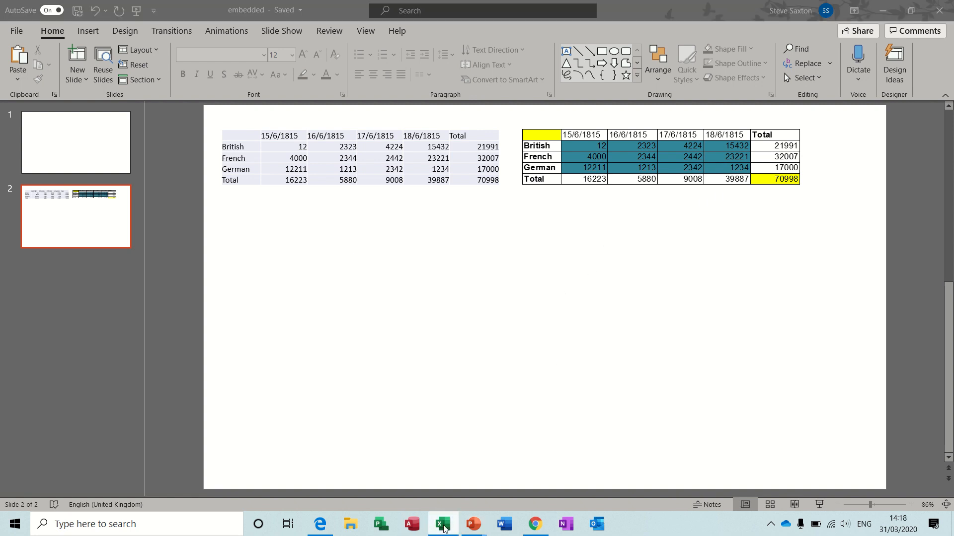
{"action": "left_click", "coordinate": [442, 523]}
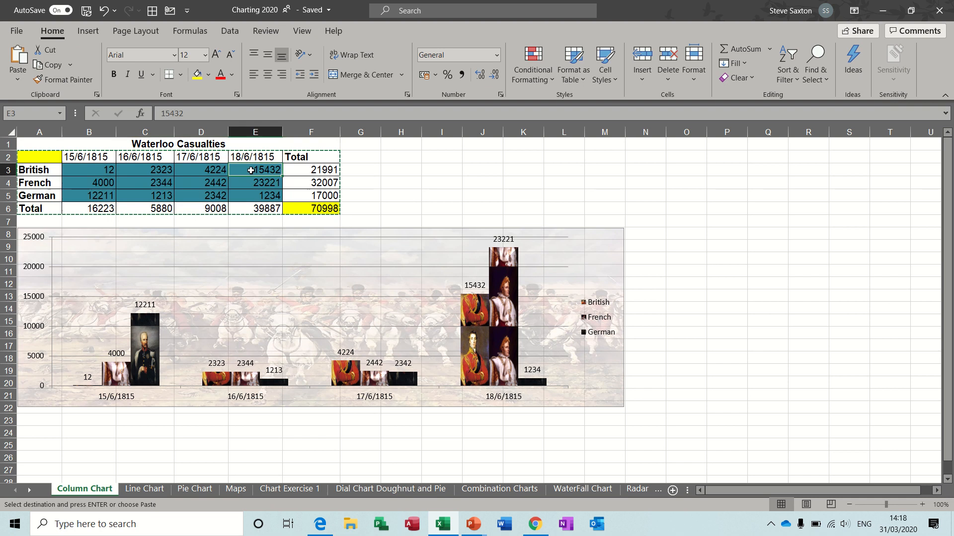
{"action": "mouse_move", "coordinate": [262, 180]}
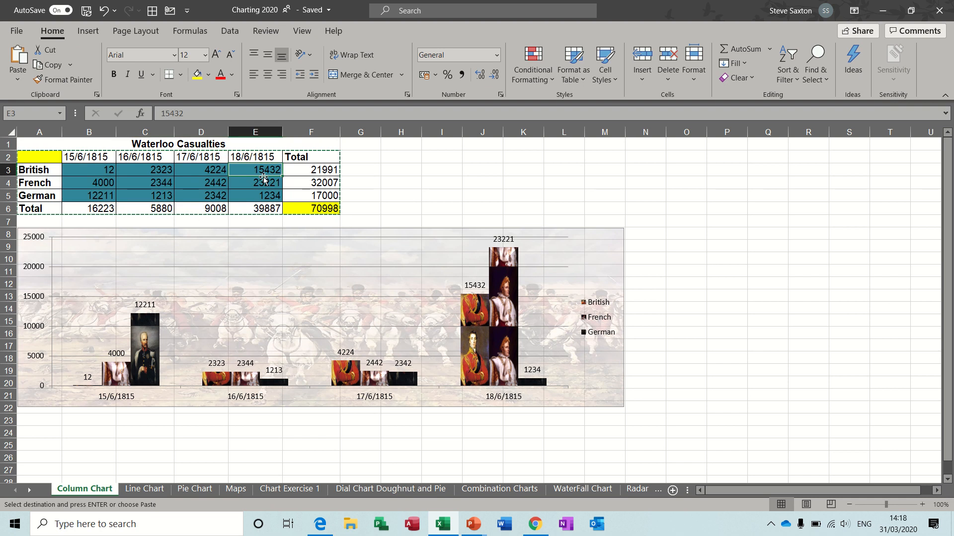
{"action": "key", "text": "Delete"}
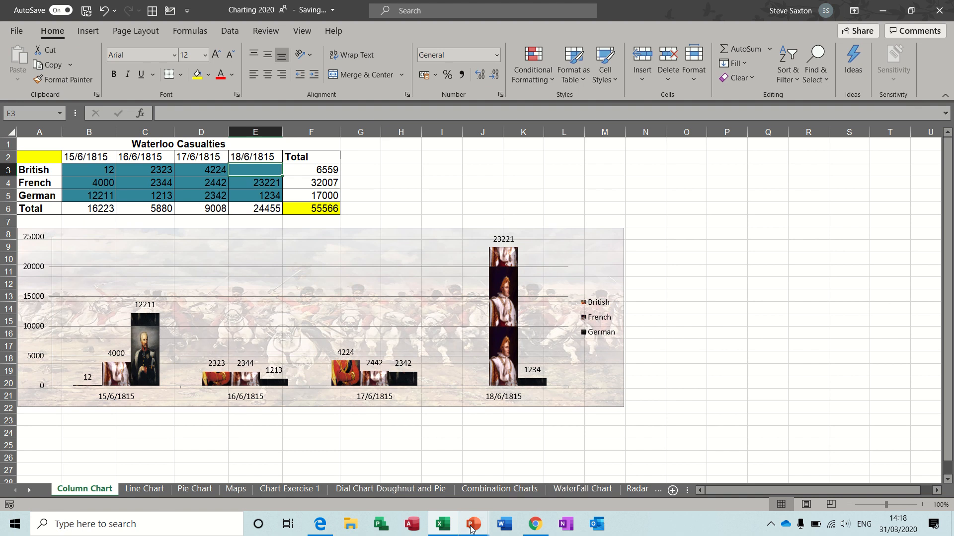
{"action": "left_click", "coordinate": [473, 523]}
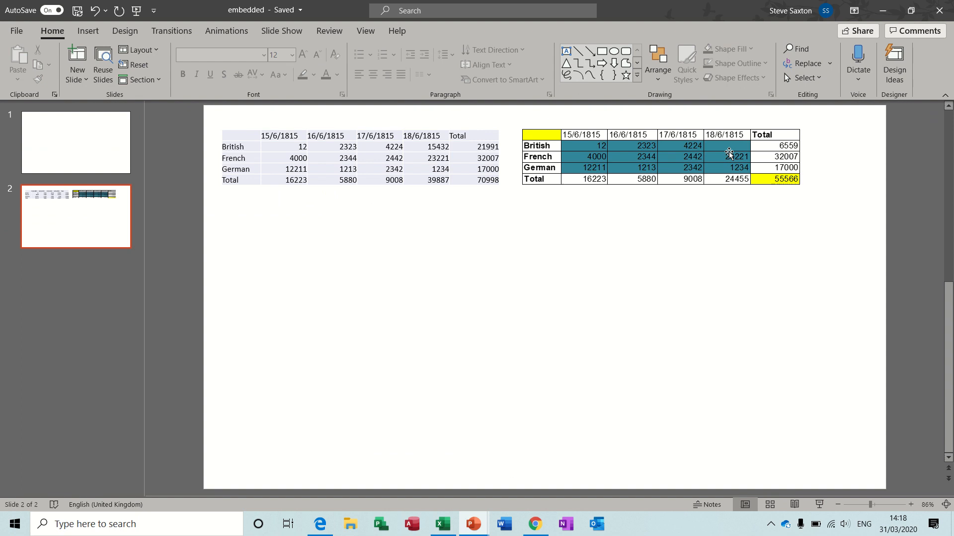
{"action": "mouse_move", "coordinate": [686, 177]}
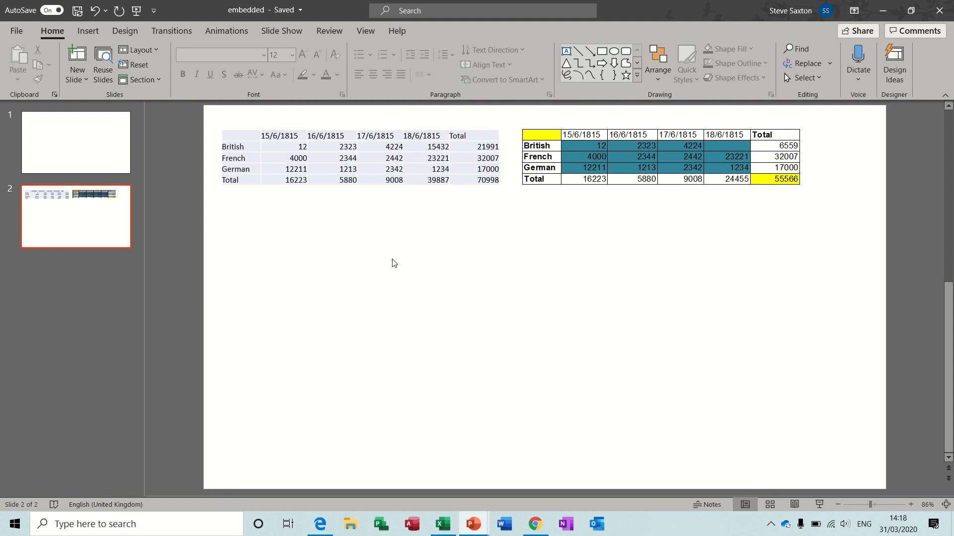
{"action": "mouse_move", "coordinate": [457, 502]}
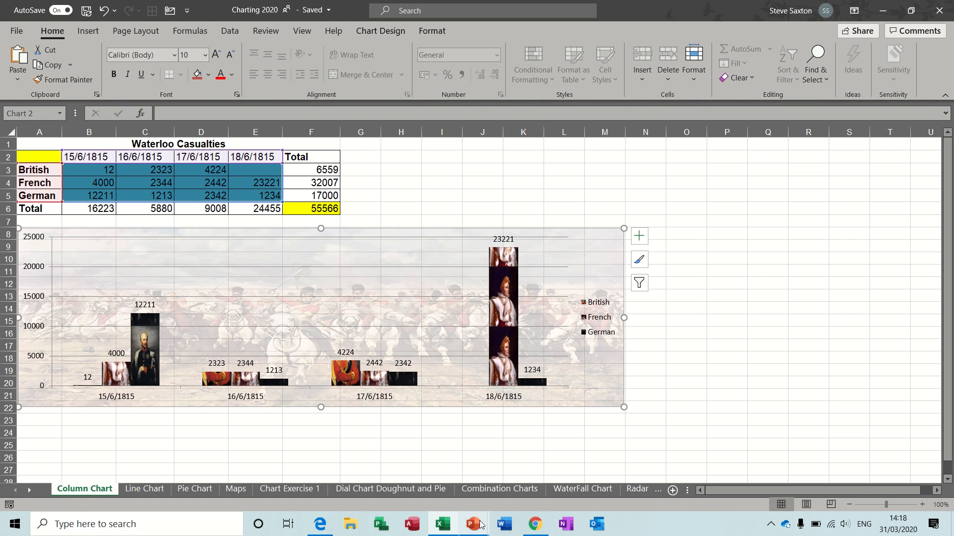
Paste the Excel column chart below the tables and give it a Shape (circle) entrance animation.
{"action": "left_click", "coordinate": [473, 523]}
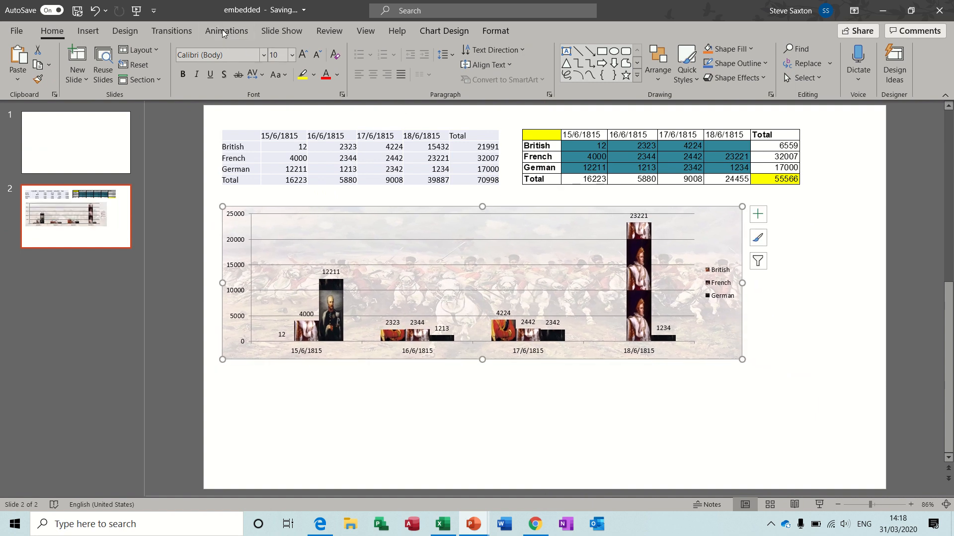
{"action": "left_click", "coordinate": [226, 31]}
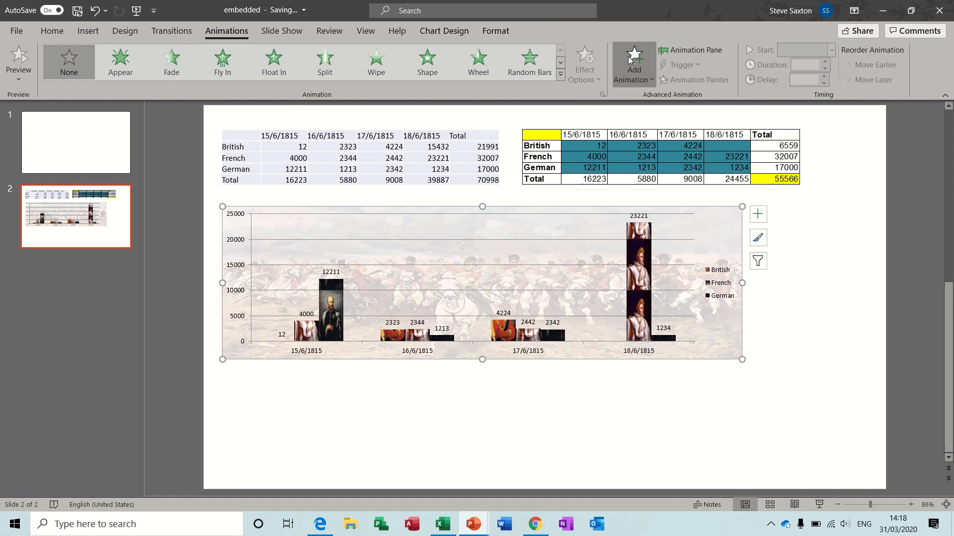
{"action": "left_click", "coordinate": [633, 60]}
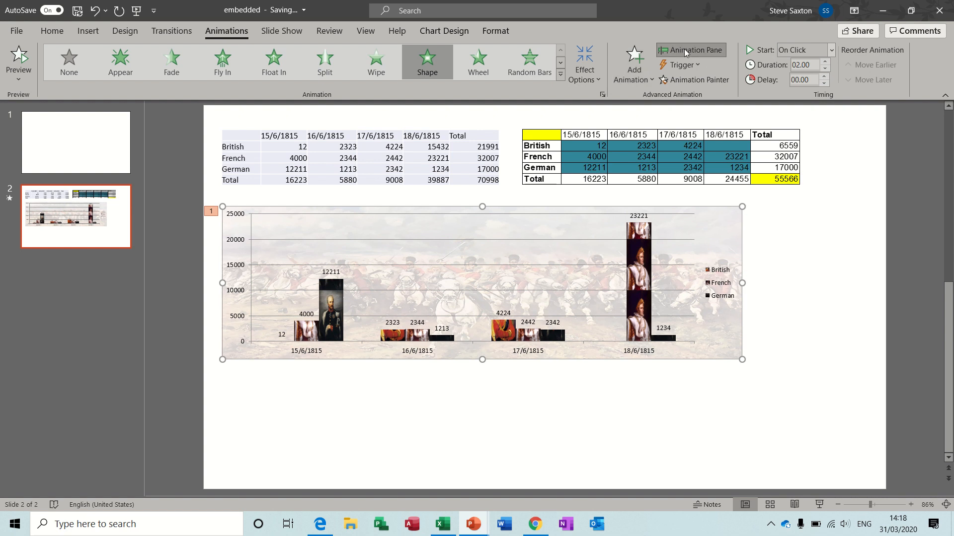
{"action": "left_click", "coordinate": [938, 155]}
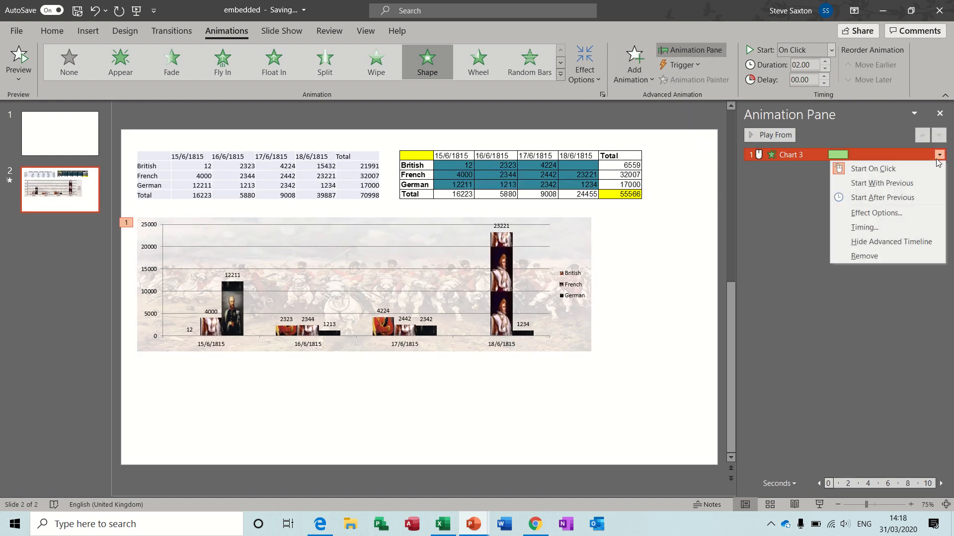
Set the chart animation's Group chart option so the bars build in by group.
{"action": "left_click", "coordinate": [877, 213]}
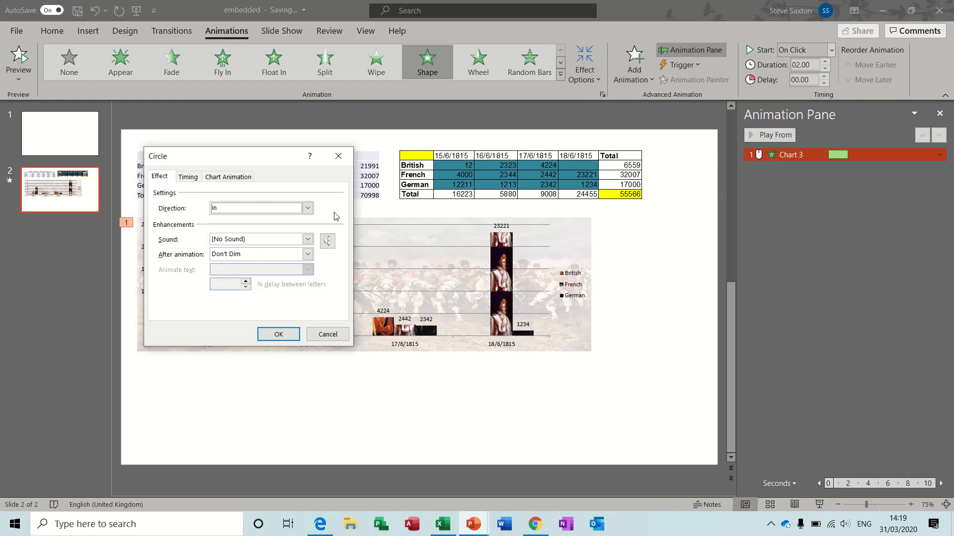
{"action": "left_click", "coordinate": [228, 177]}
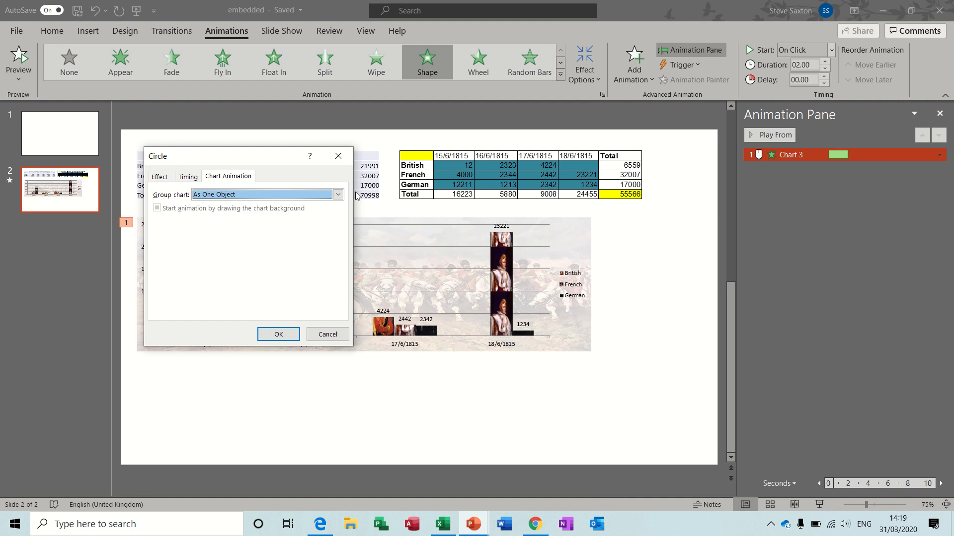
{"action": "left_click", "coordinate": [337, 195]}
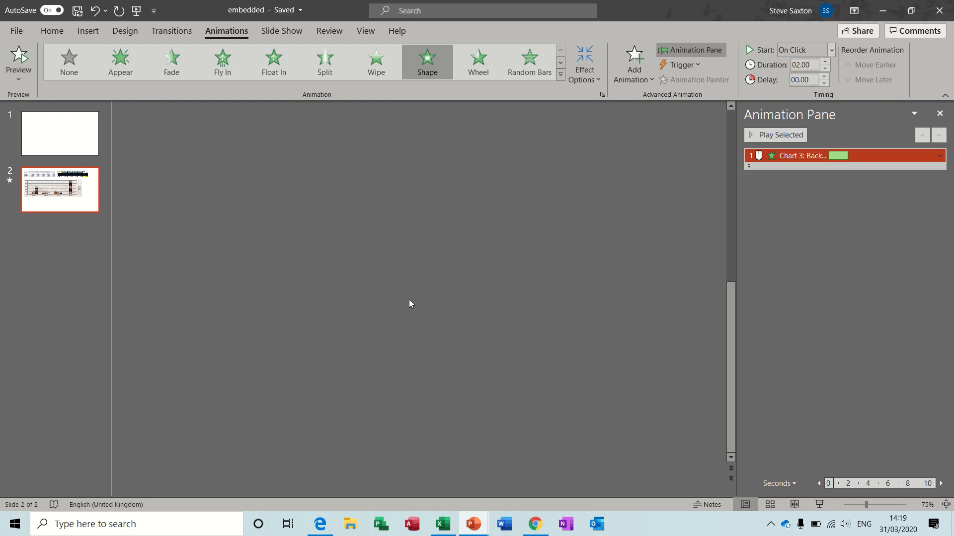
{"action": "left_click", "coordinate": [778, 134]}
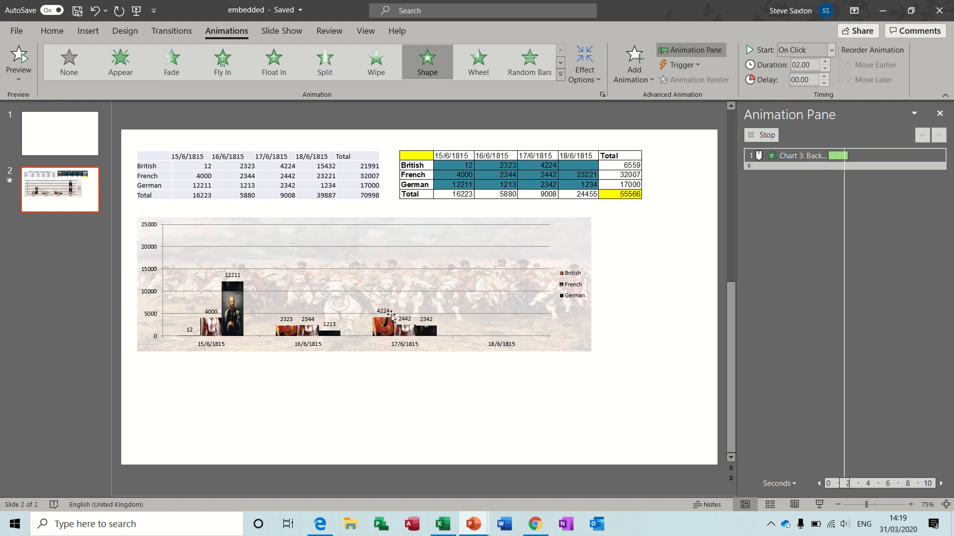
{"action": "mouse_move", "coordinate": [623, 305]}
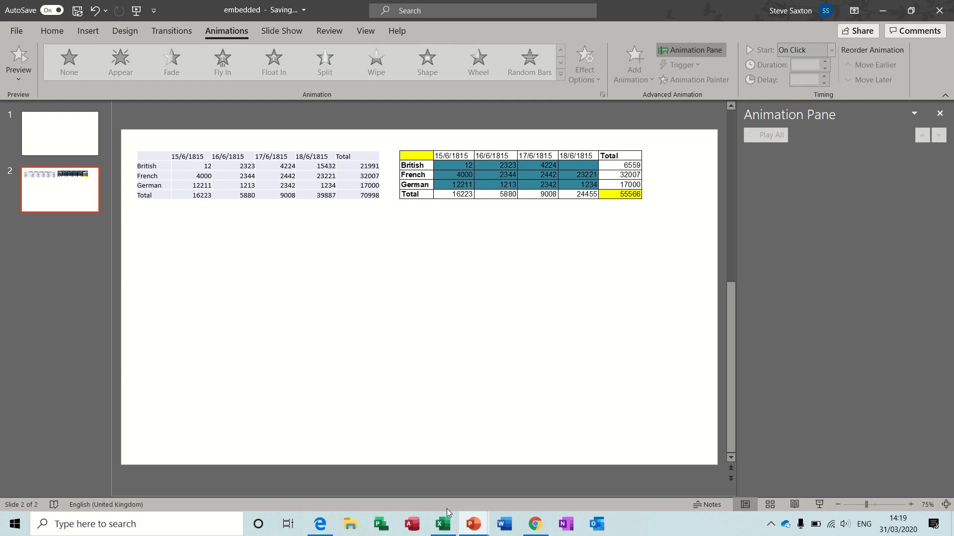
Replace the chart with a linked Microsoft Excel Chart Object pasted from the workbook.
{"action": "left_click", "coordinate": [443, 524]}
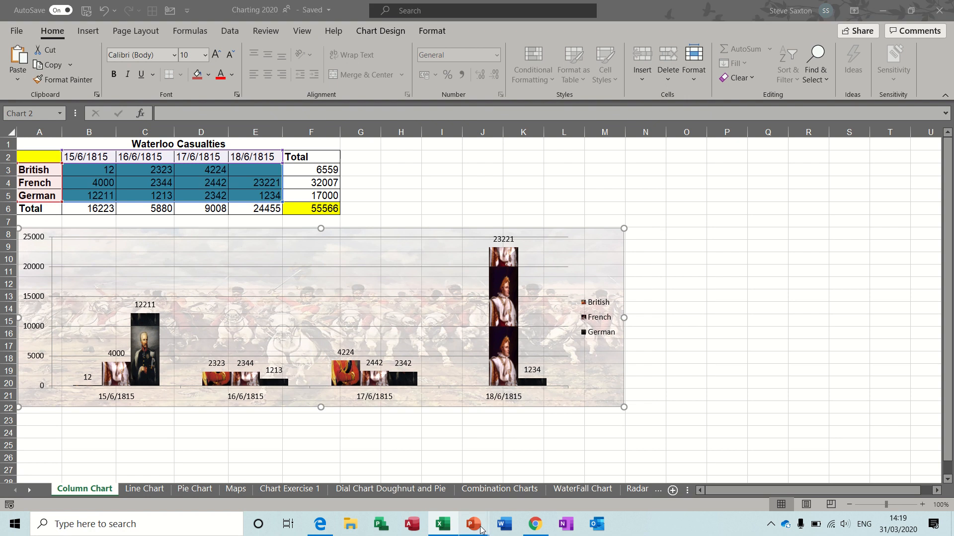
{"action": "left_click", "coordinate": [473, 523]}
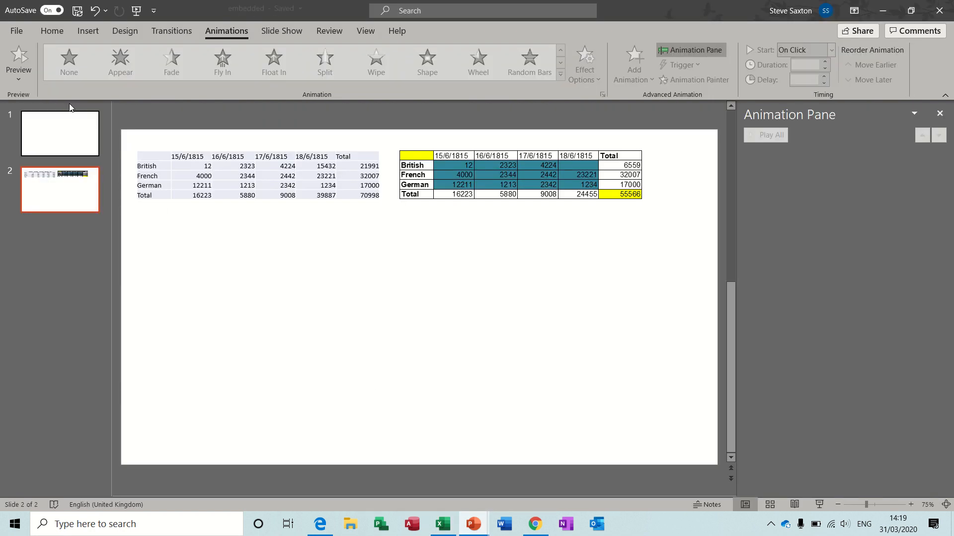
{"action": "mouse_move", "coordinate": [52, 31]}
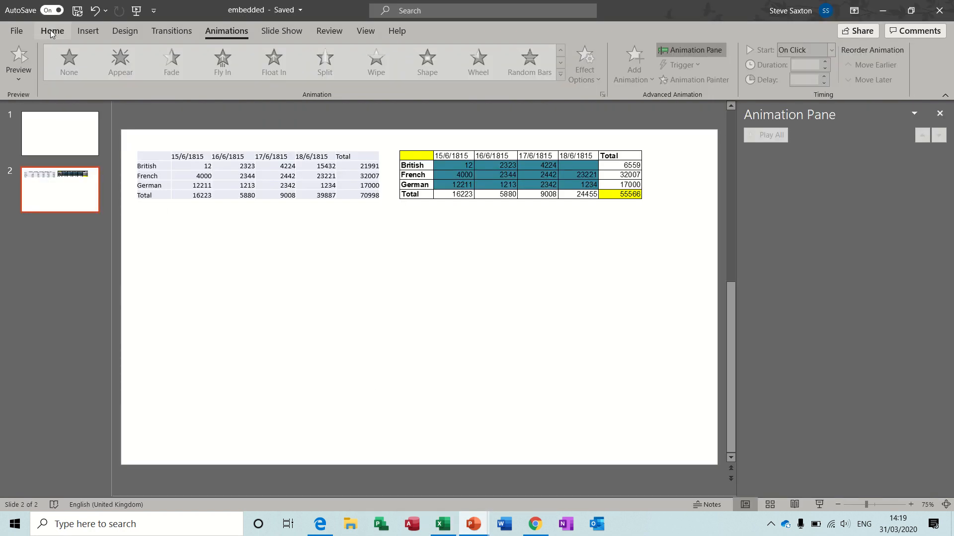
{"action": "left_click", "coordinate": [52, 30]}
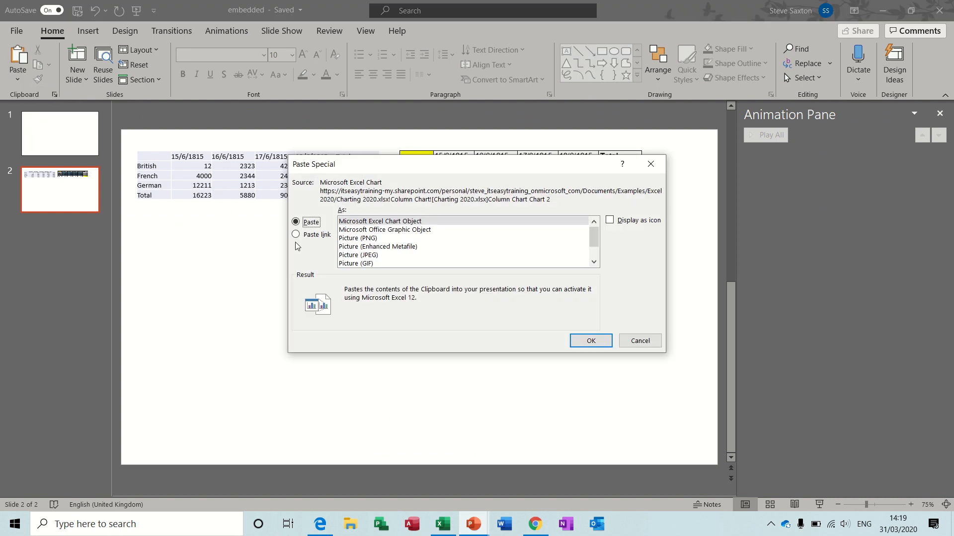
{"action": "left_click", "coordinate": [296, 235]}
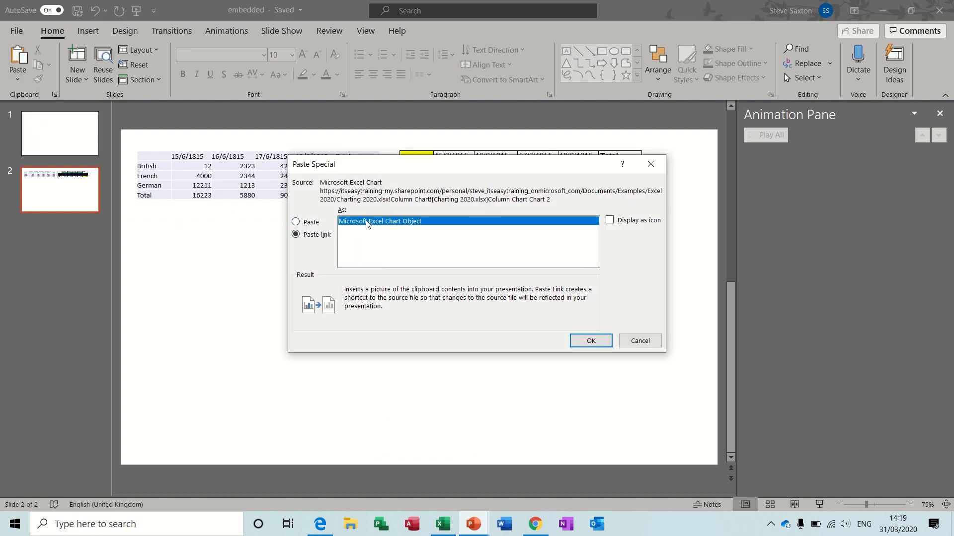
{"action": "left_click", "coordinate": [590, 340]}
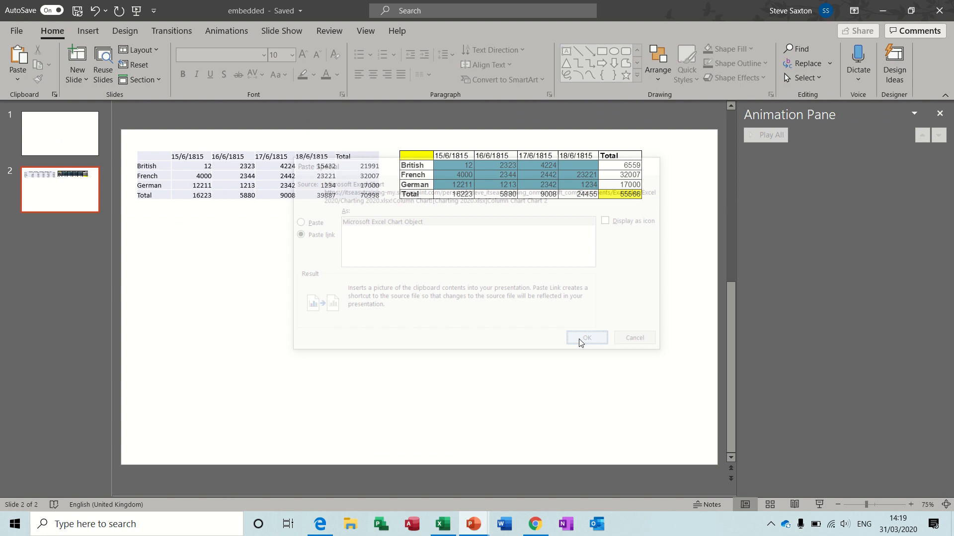
{"action": "left_click", "coordinate": [586, 338]}
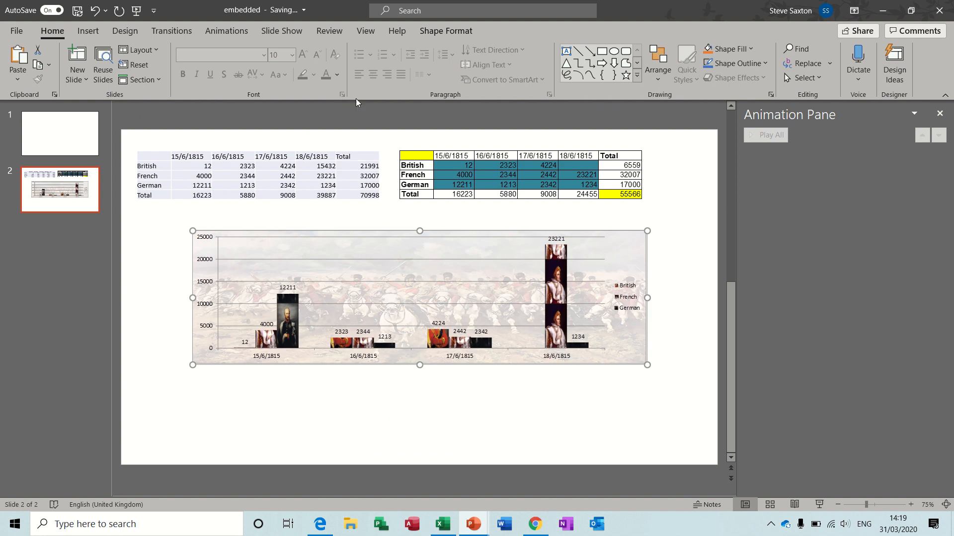
Give the linked chart a Dissolve In entrance animation and review its effect options unchanged.
{"action": "left_click", "coordinate": [226, 31]}
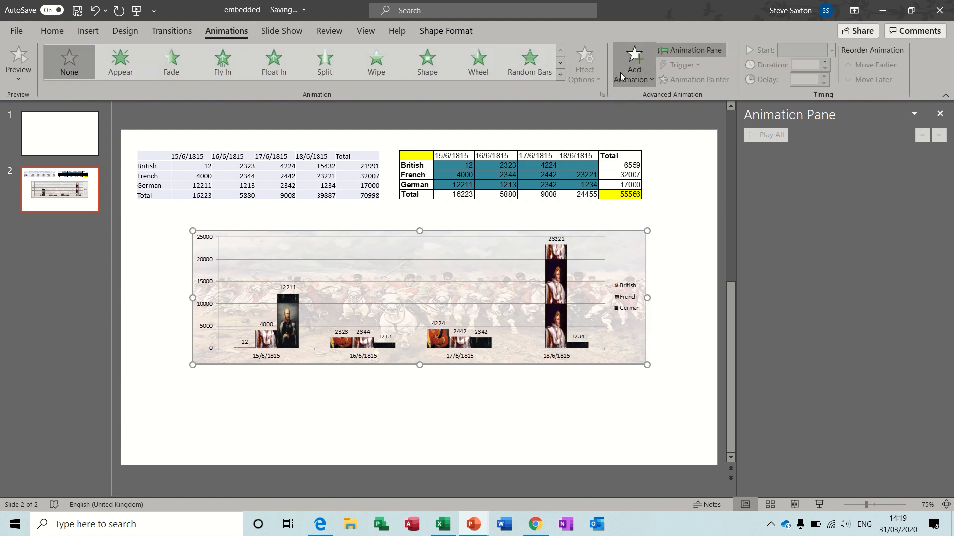
{"action": "left_click", "coordinate": [633, 62]}
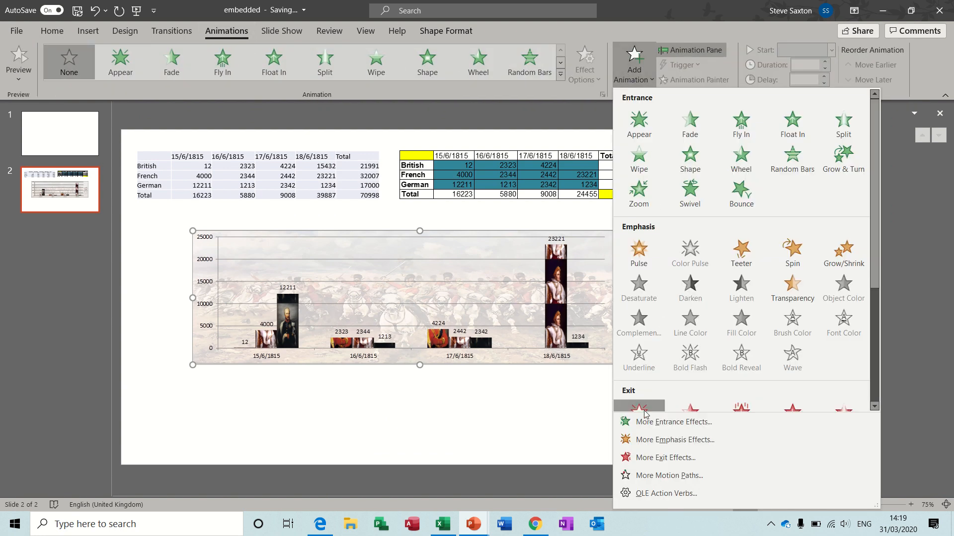
{"action": "left_click", "coordinate": [673, 421]}
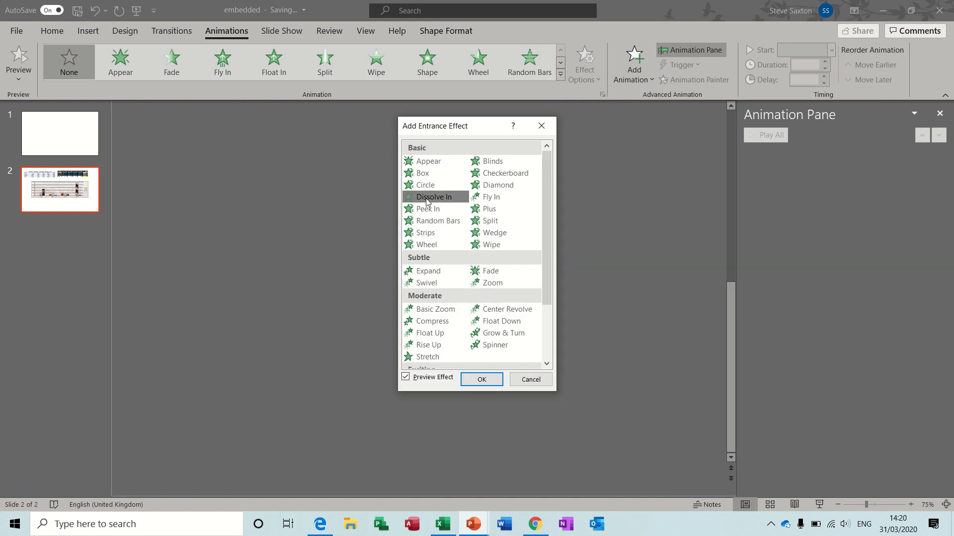
{"action": "left_click", "coordinate": [481, 379]}
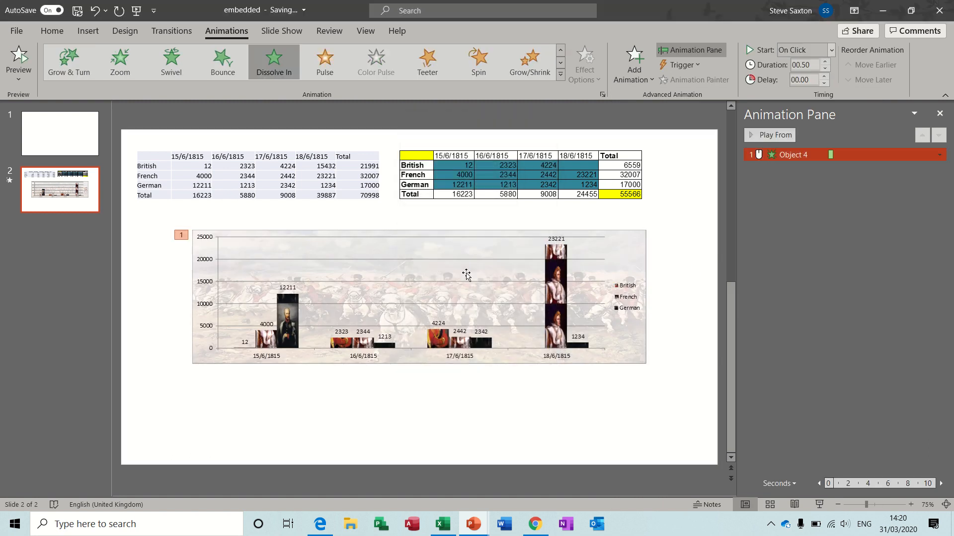
{"action": "left_click", "coordinate": [941, 155]}
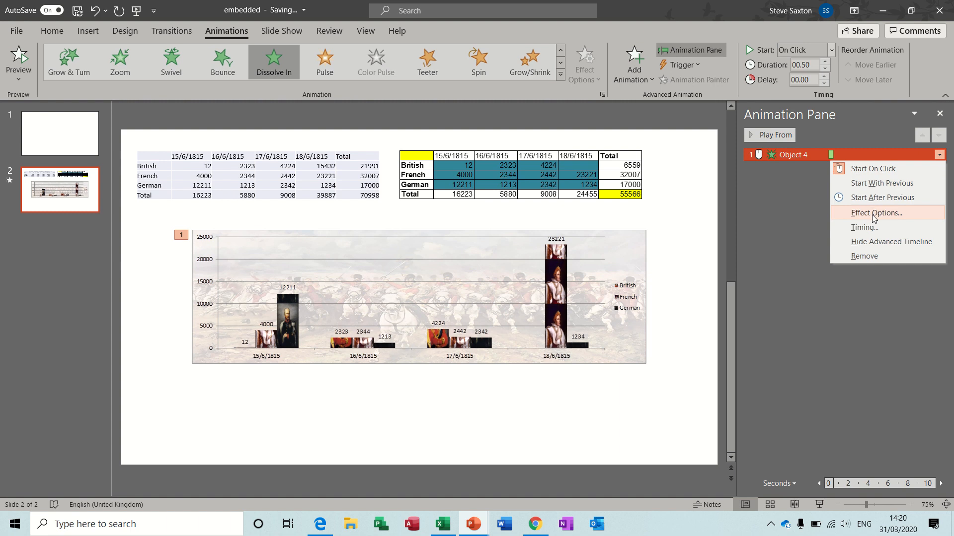
{"action": "left_click", "coordinate": [876, 212]}
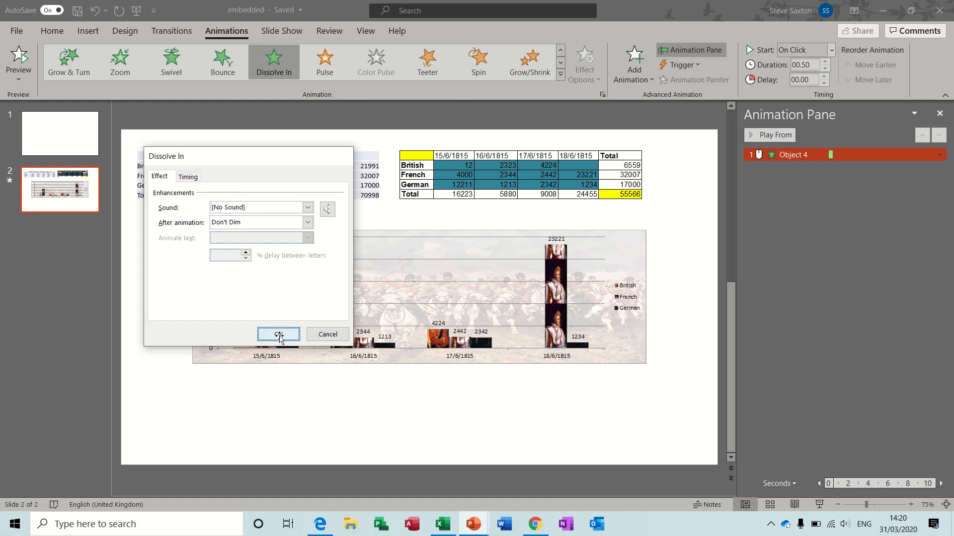
{"action": "left_click", "coordinate": [279, 335]}
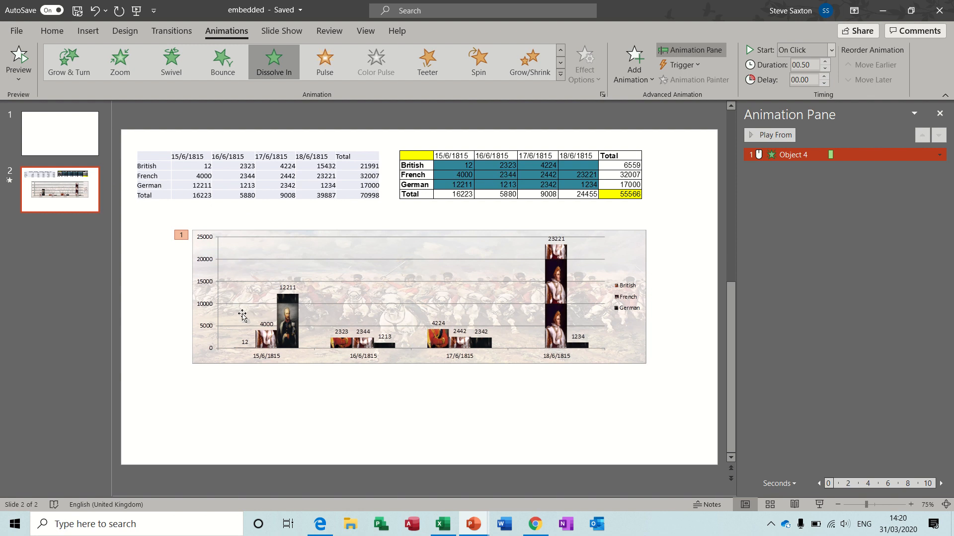
{"action": "mouse_move", "coordinate": [632, 245]}
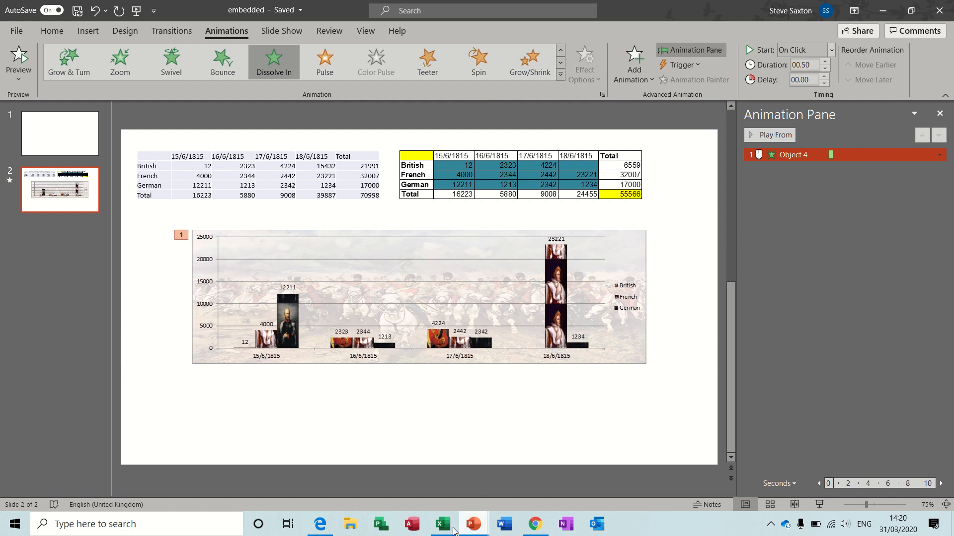
Clear the 17/6/1815 figures for all three nations in Excel, then go to the empty slide 1.
{"action": "left_click", "coordinate": [444, 524]}
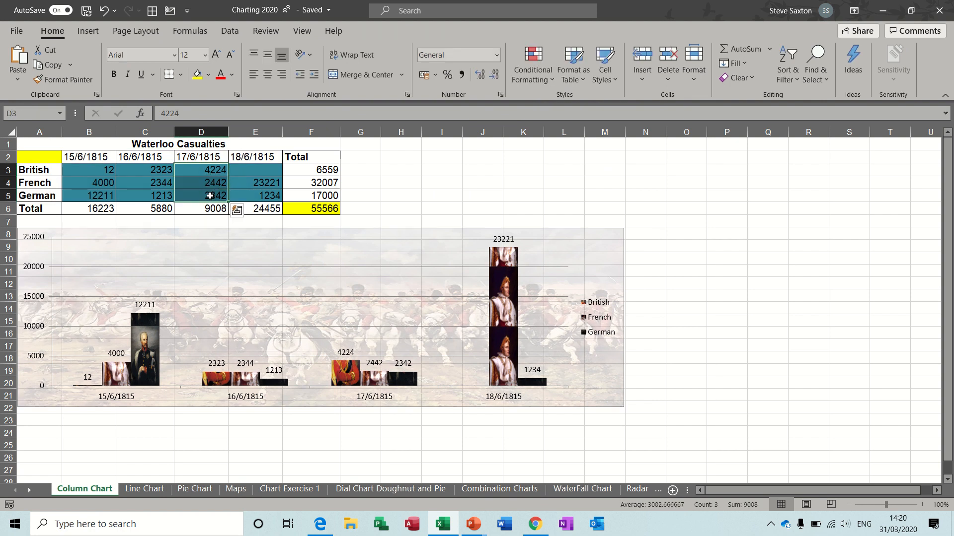
{"action": "key", "text": "Delete"}
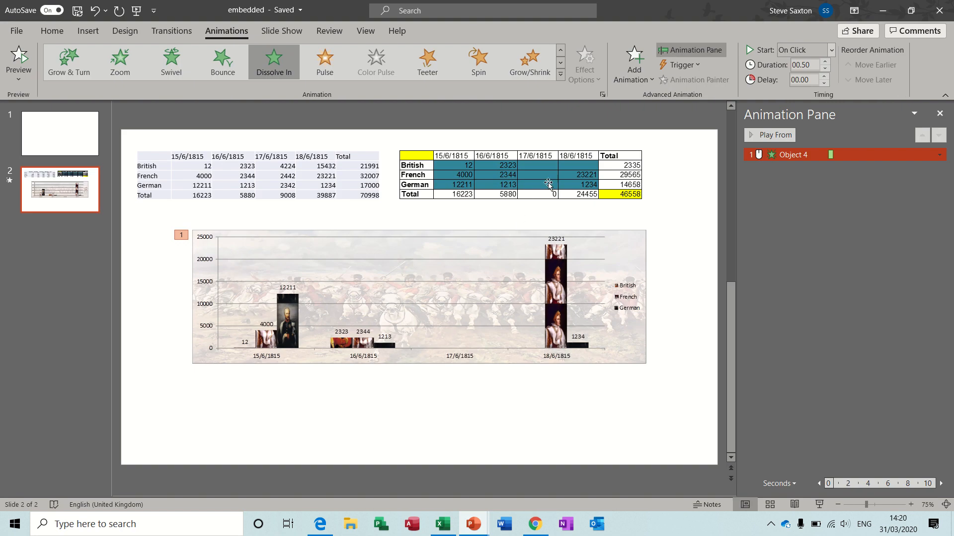
{"action": "mouse_move", "coordinate": [468, 327]}
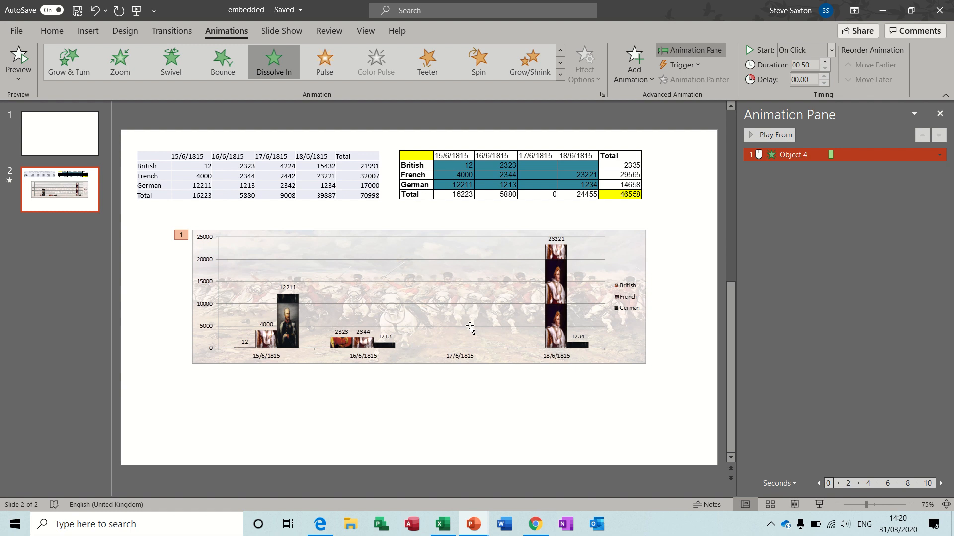
{"action": "mouse_move", "coordinate": [289, 248]}
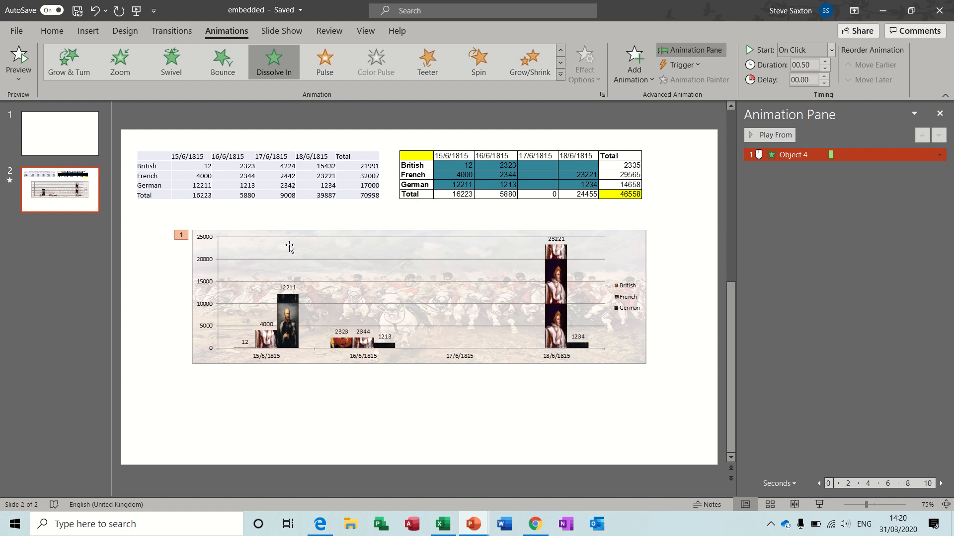
{"action": "left_click", "coordinate": [59, 133]}
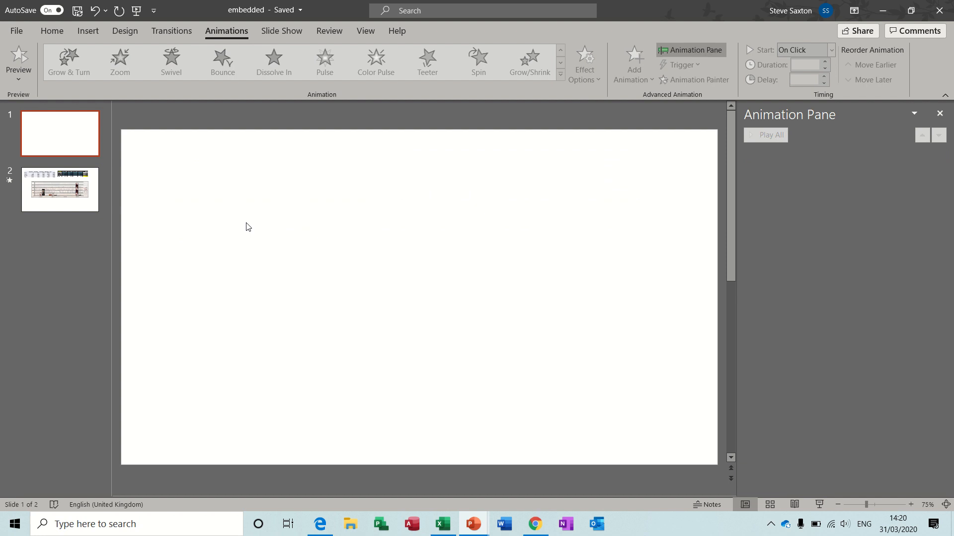
{"action": "mouse_move", "coordinate": [202, 177]}
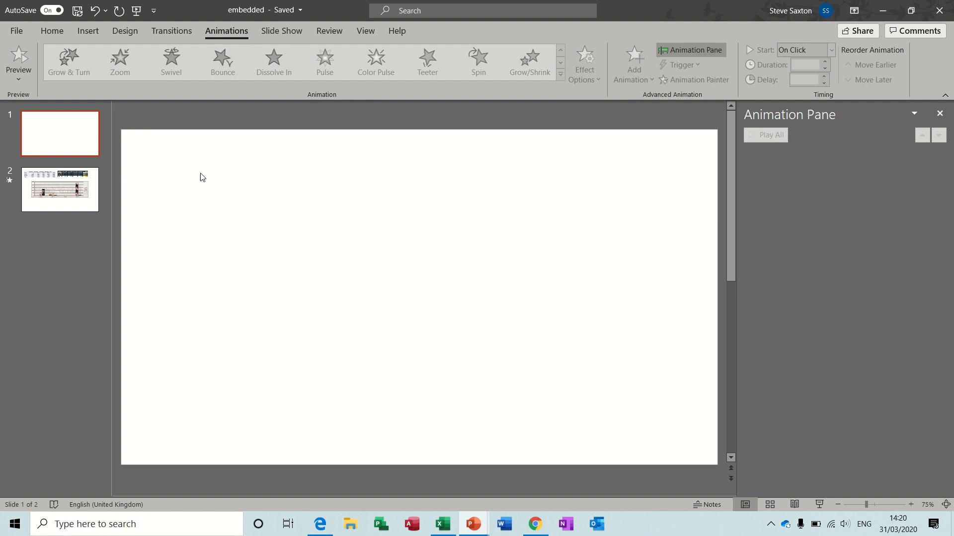
Embed an Excel workbook from Examples > Excel 2019 on slide 1 as an object from file.
{"action": "left_click", "coordinate": [87, 31]}
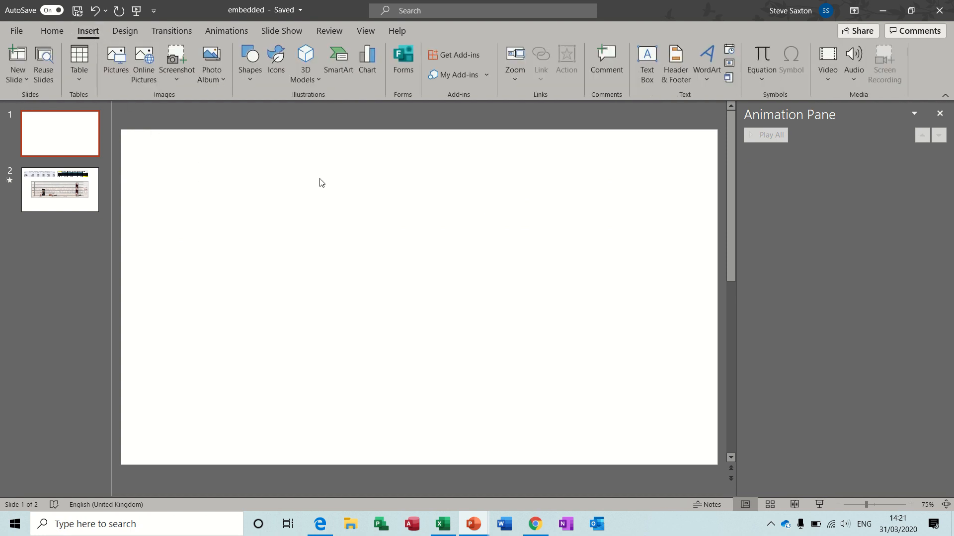
{"action": "mouse_move", "coordinate": [562, 157]}
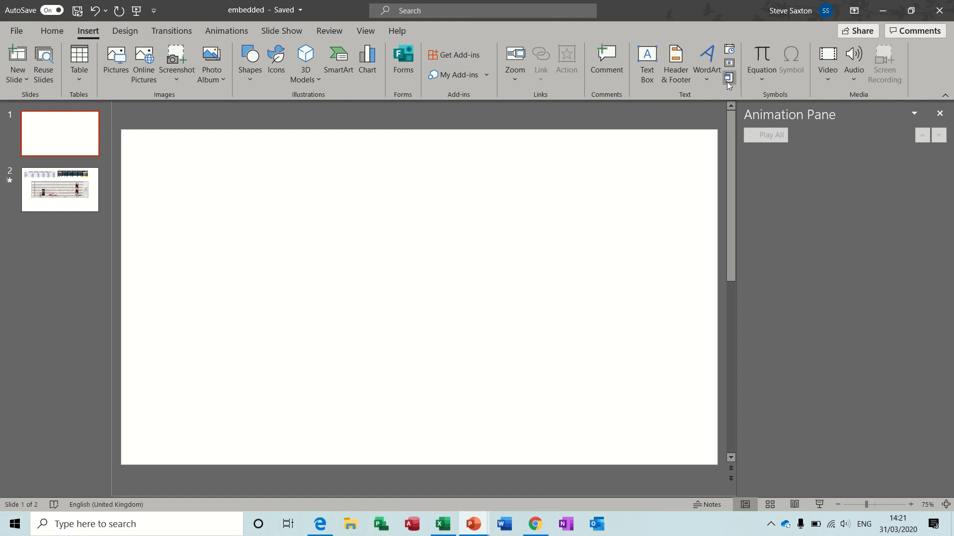
{"action": "left_click", "coordinate": [728, 79]}
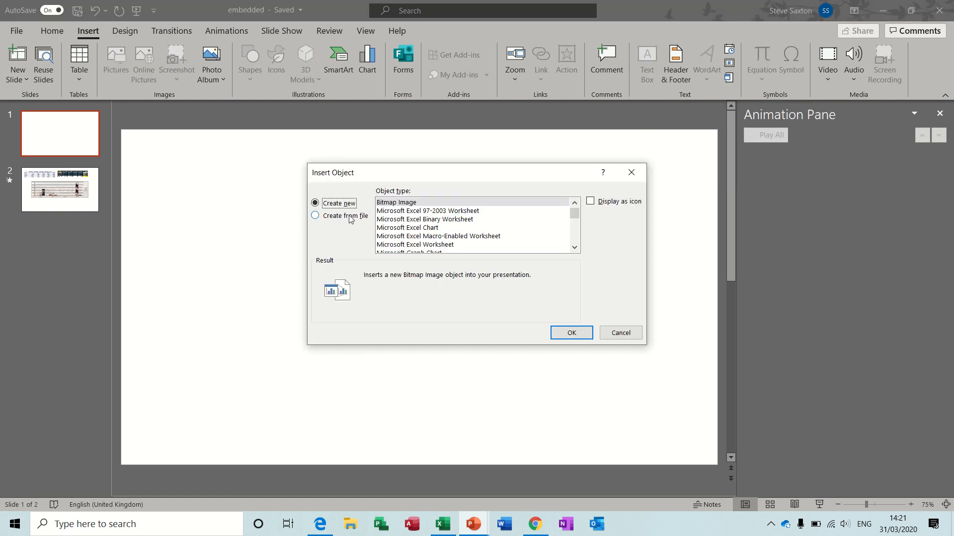
{"action": "left_click", "coordinate": [316, 215]}
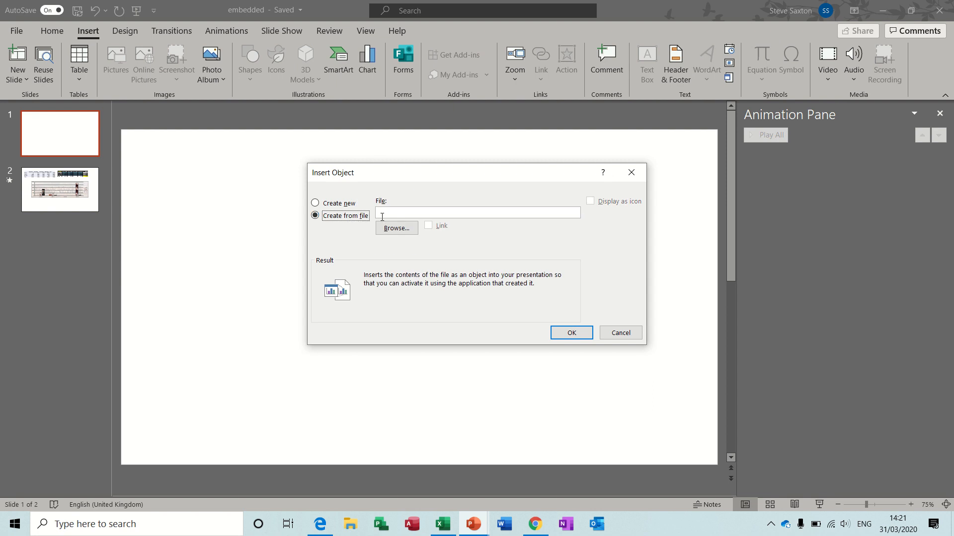
{"action": "left_click", "coordinate": [397, 228]}
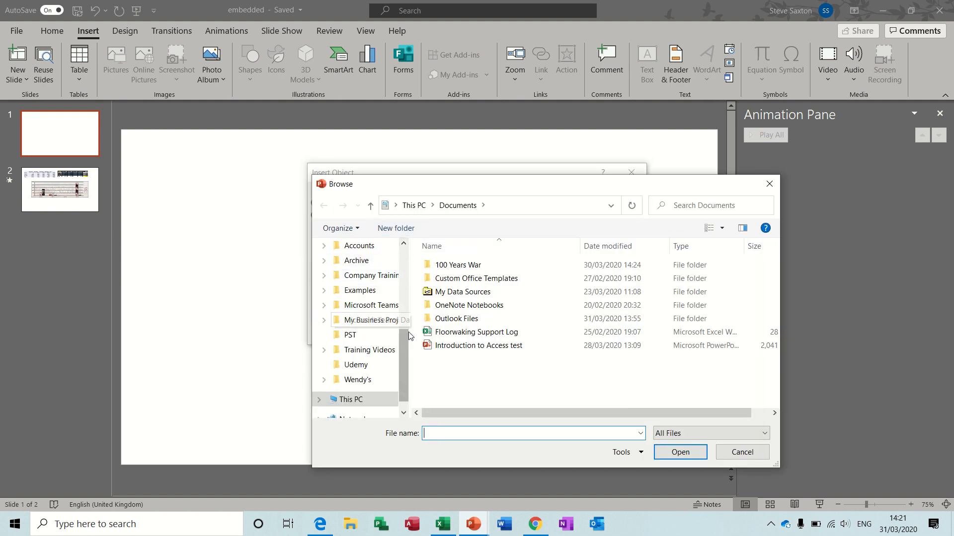
{"action": "left_click", "coordinate": [359, 290]}
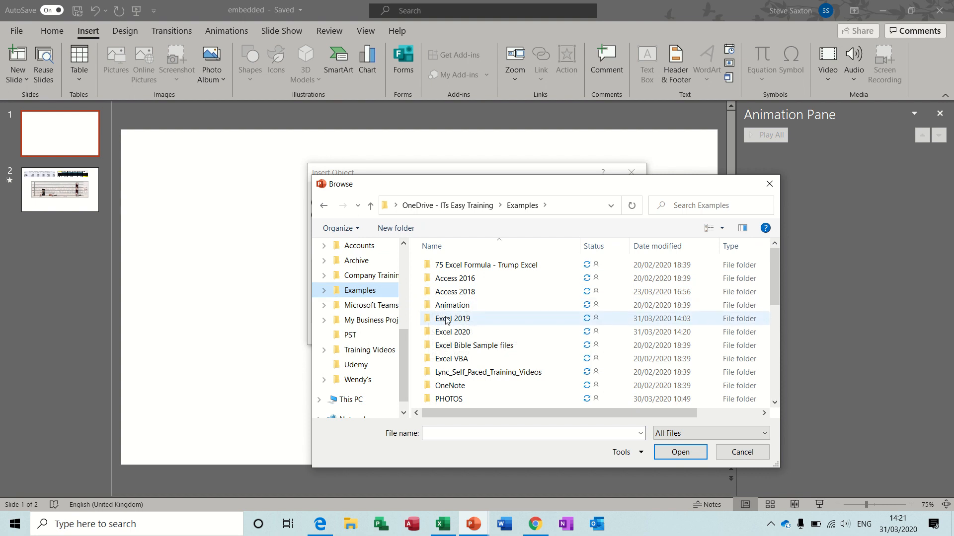
{"action": "double_click", "coordinate": [453, 317]}
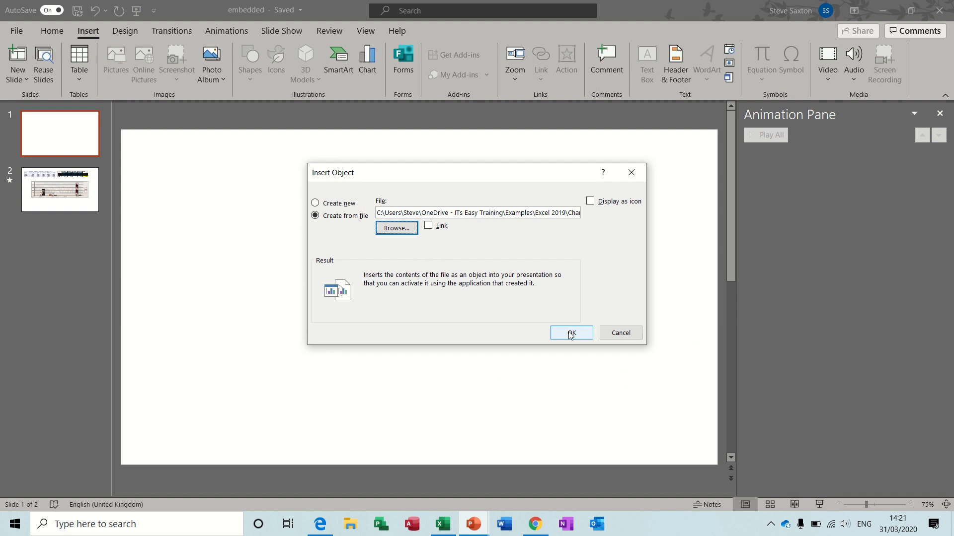
{"action": "left_click", "coordinate": [570, 333]}
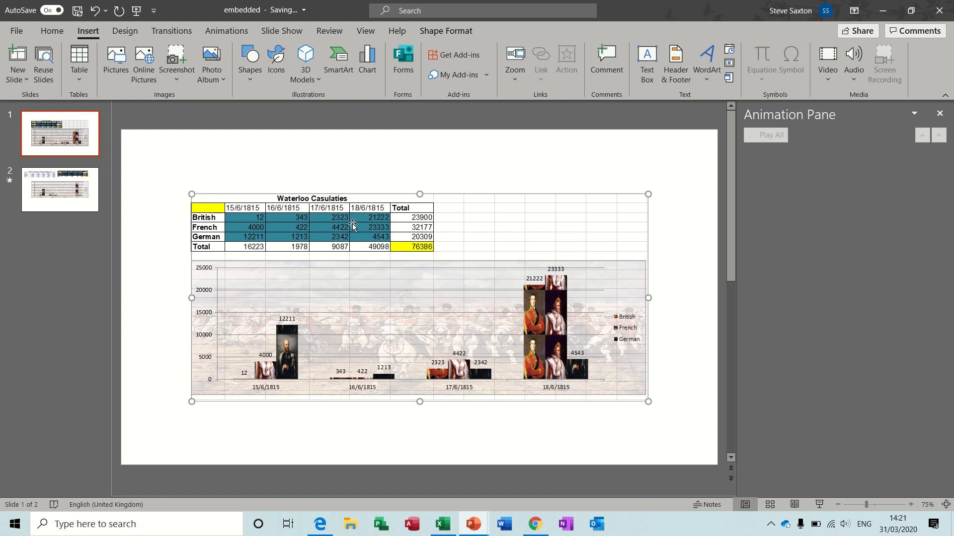
{"action": "mouse_move", "coordinate": [404, 226]}
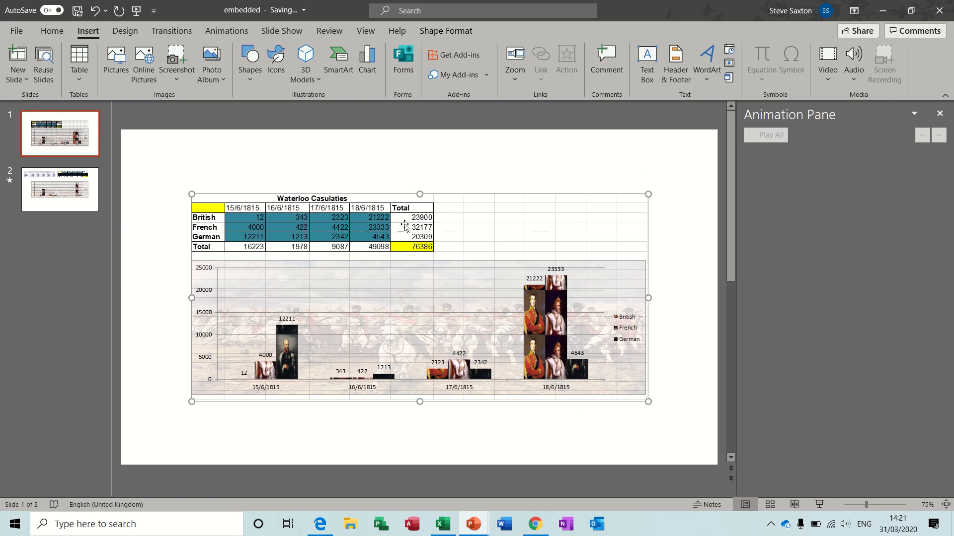
{"action": "mouse_move", "coordinate": [424, 252]}
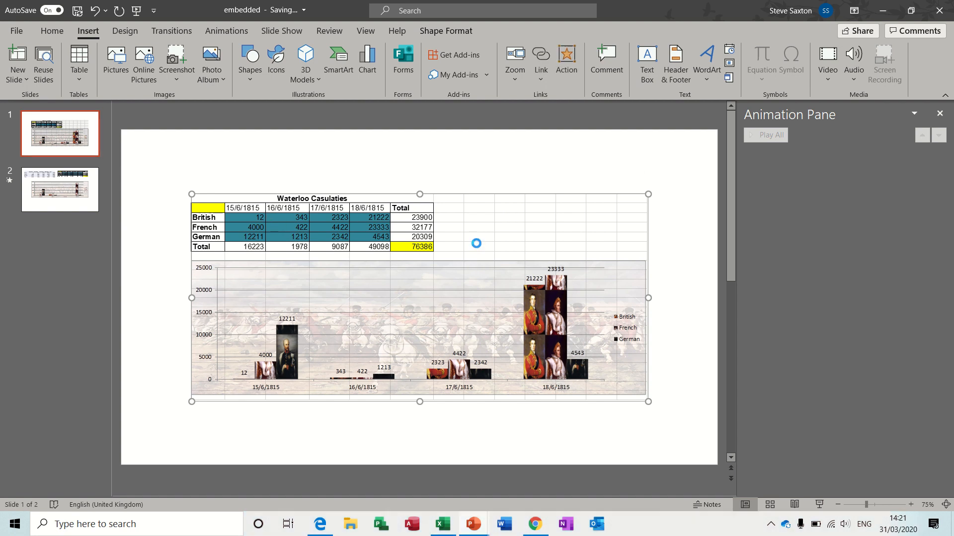
Open the embedded workbook for in-place editing, then remove it again.
{"action": "double_click", "coordinate": [419, 243]}
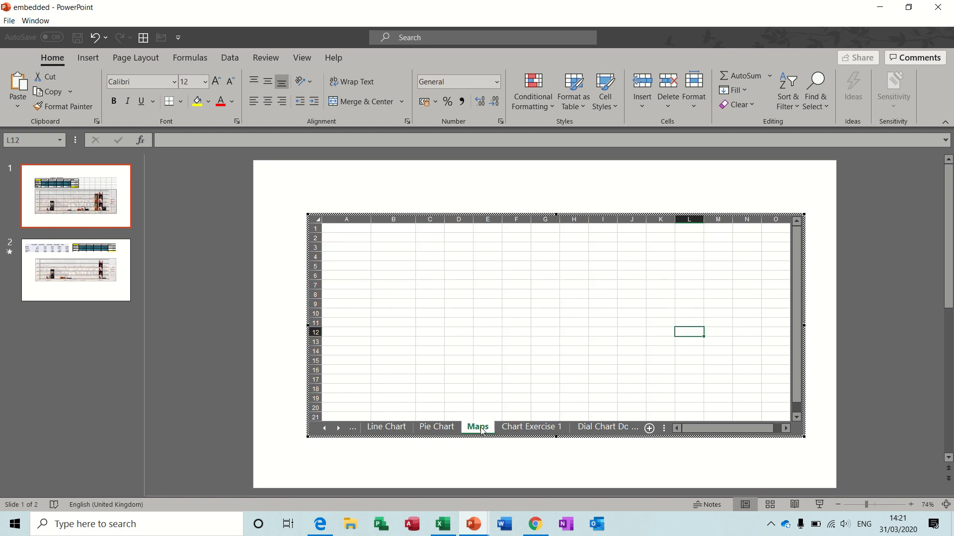
{"action": "left_click", "coordinate": [385, 427]}
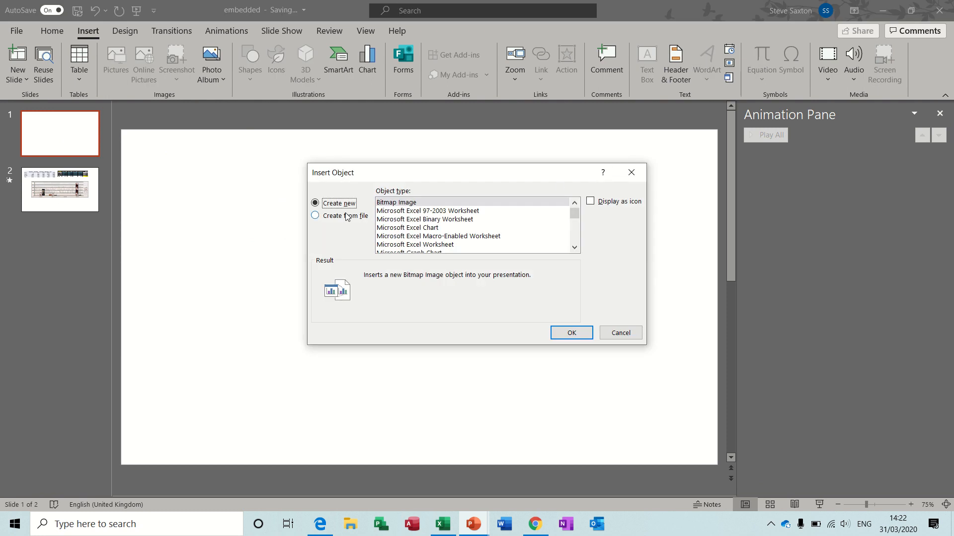
Embed the Align 2020 Word document from Examples > Word 2020 on slide 1 as an object from file.
{"action": "left_click", "coordinate": [316, 215]}
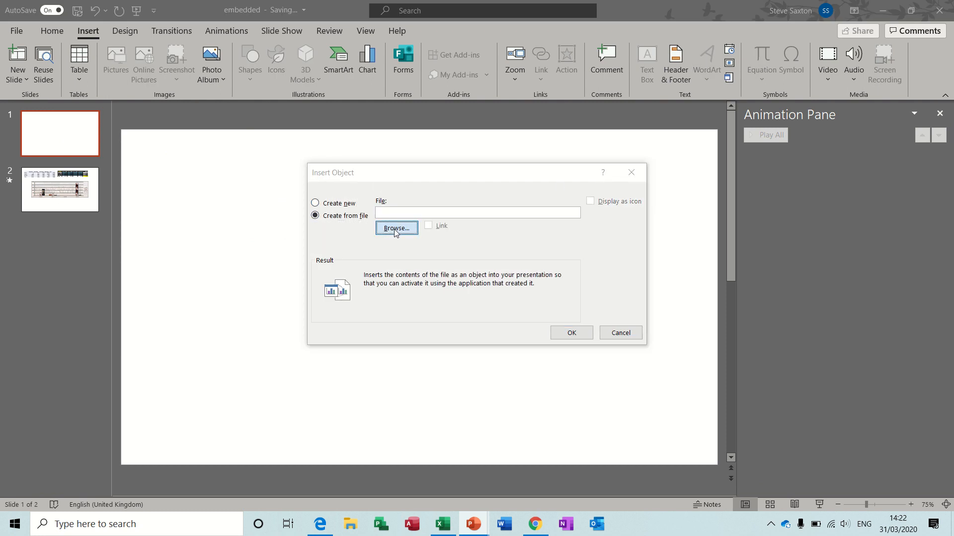
{"action": "left_click", "coordinate": [397, 228]}
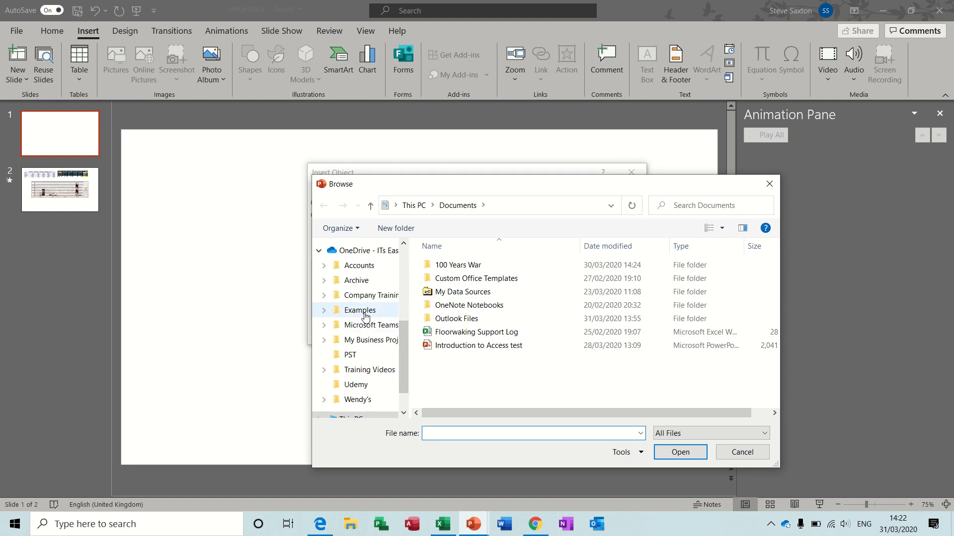
{"action": "double_click", "coordinate": [359, 310]}
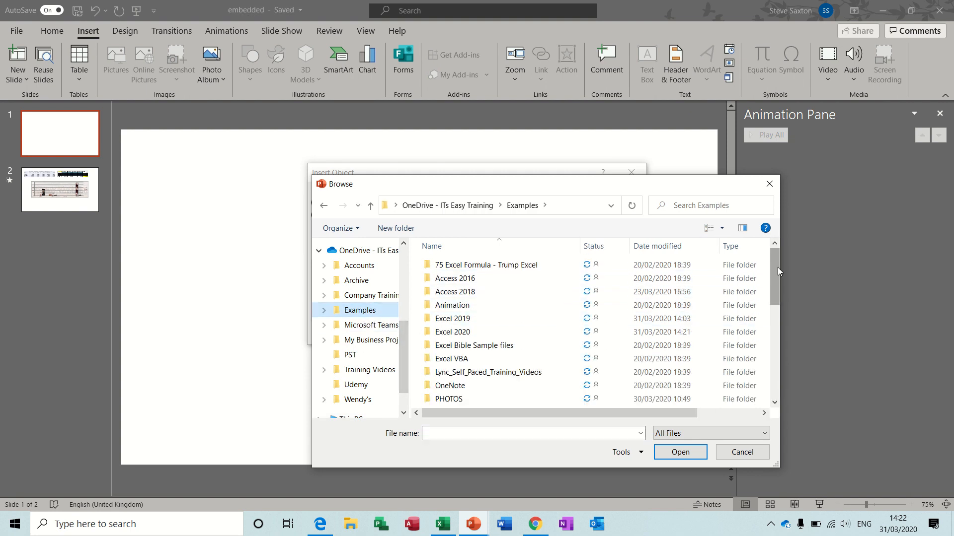
{"action": "scroll", "scroll_direction": "down", "scroll_amount": 3}
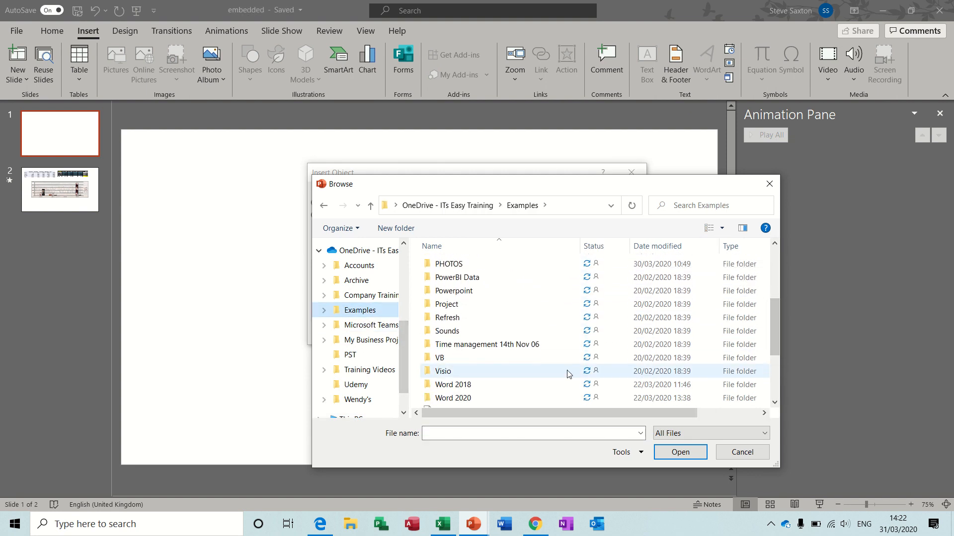
{"action": "left_click", "coordinate": [453, 397]}
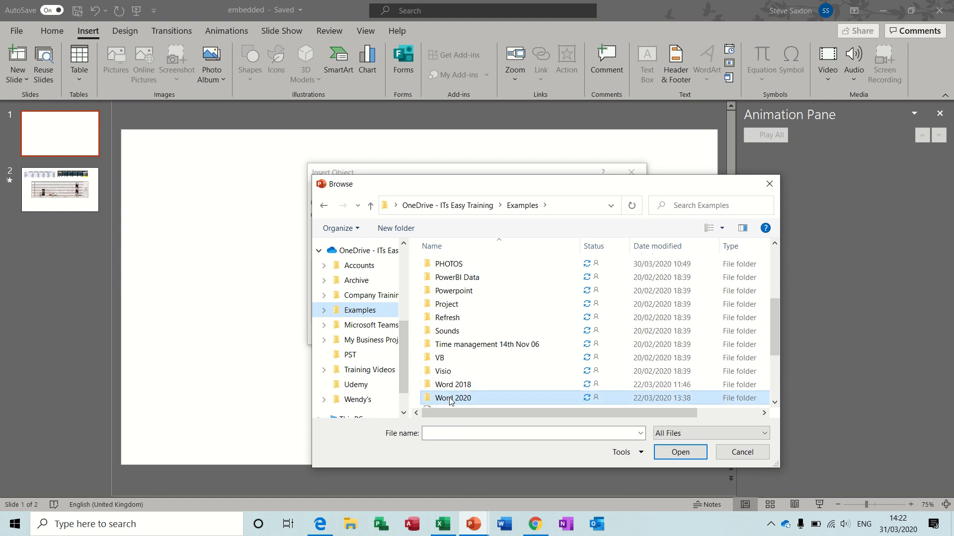
{"action": "double_click", "coordinate": [453, 397]}
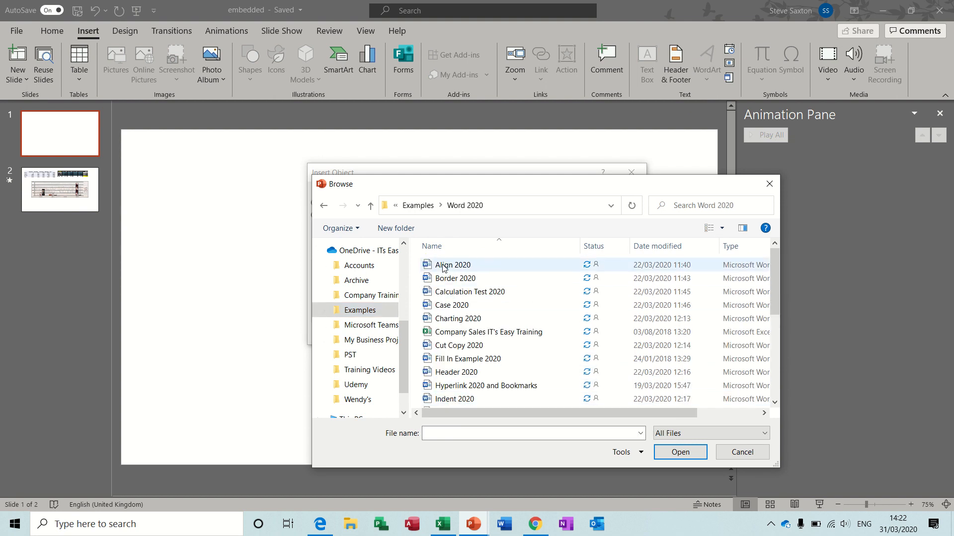
{"action": "left_click", "coordinate": [678, 452]}
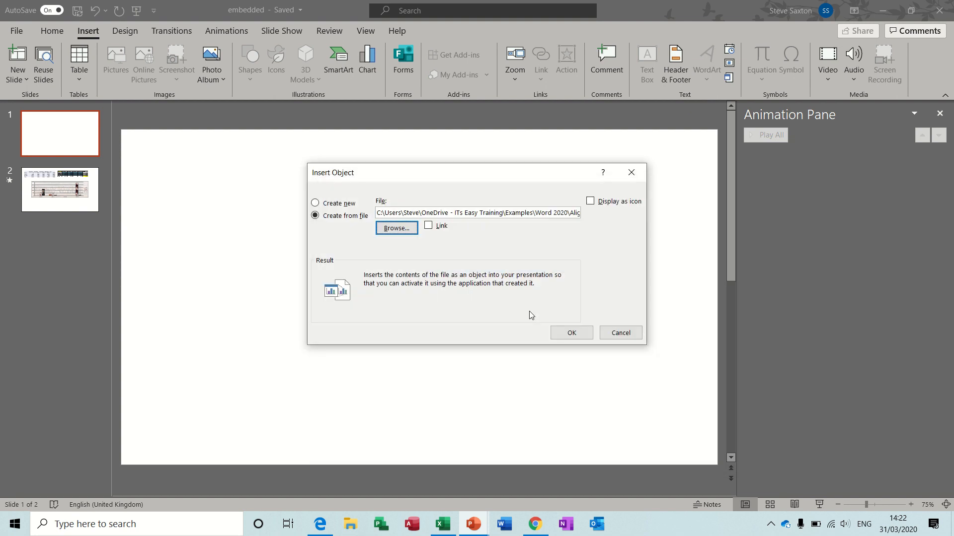
{"action": "left_click", "coordinate": [570, 333]}
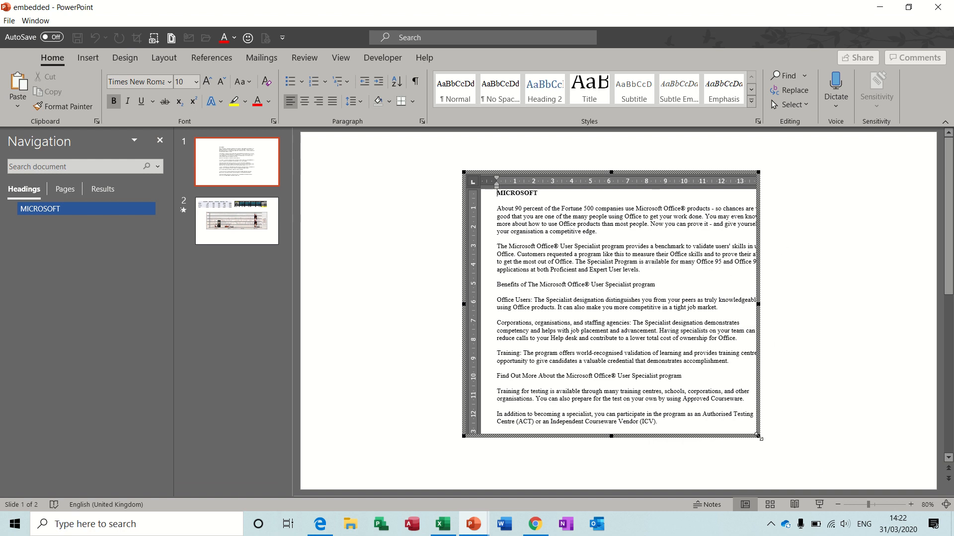
{"action": "mouse_move", "coordinate": [797, 373]}
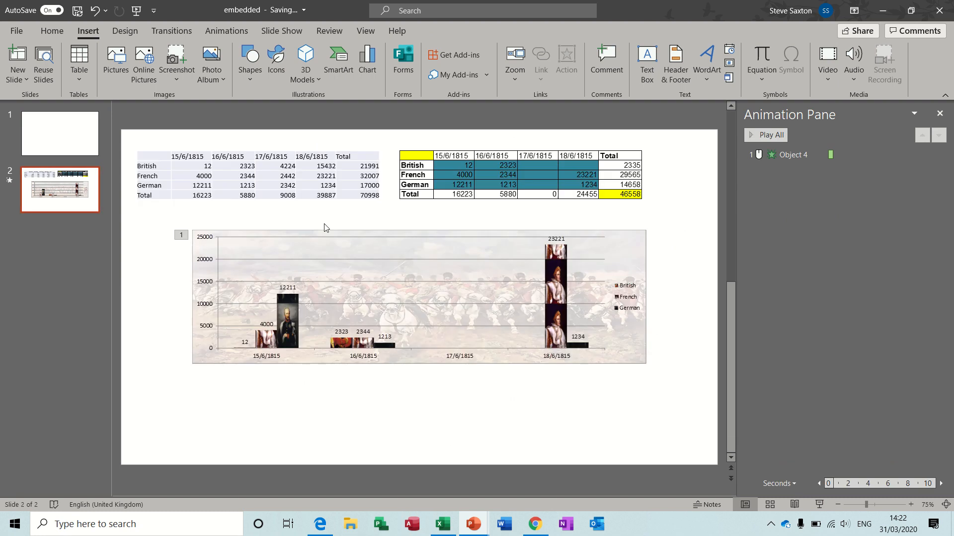
{"action": "mouse_move", "coordinate": [389, 168]}
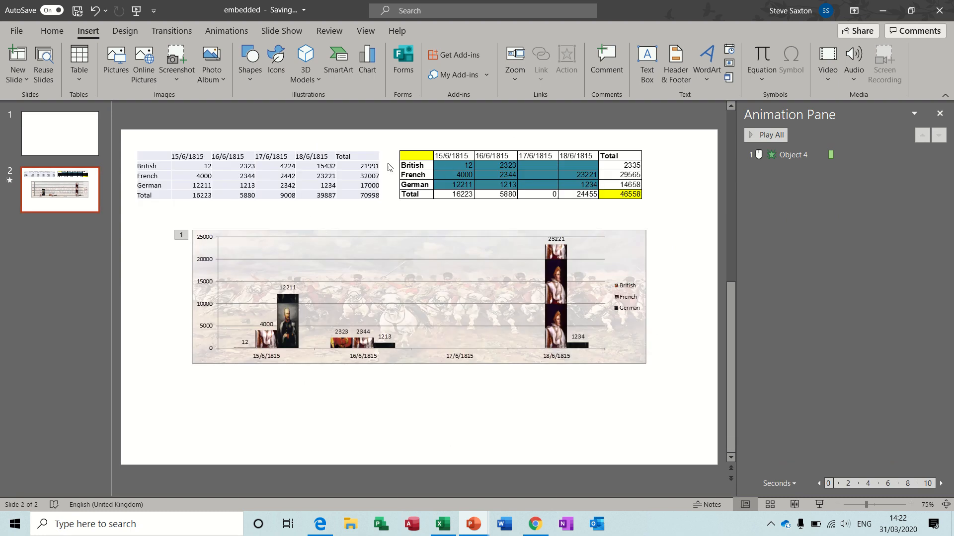
{"action": "mouse_move", "coordinate": [590, 177]}
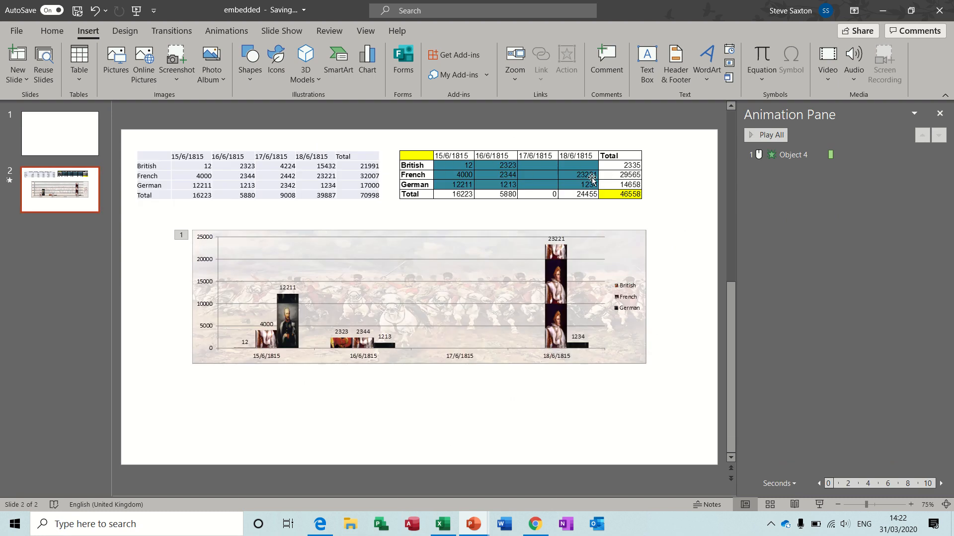
{"action": "mouse_move", "coordinate": [508, 193]}
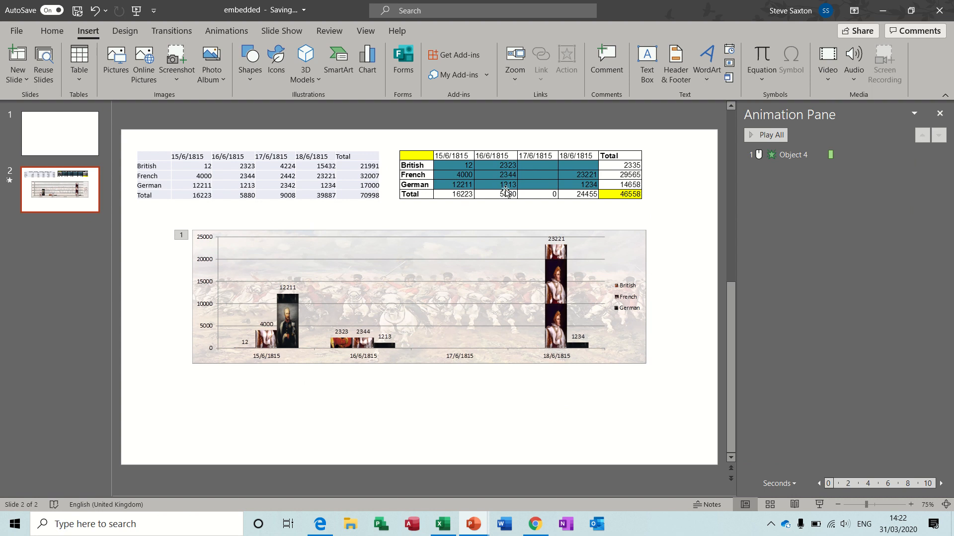